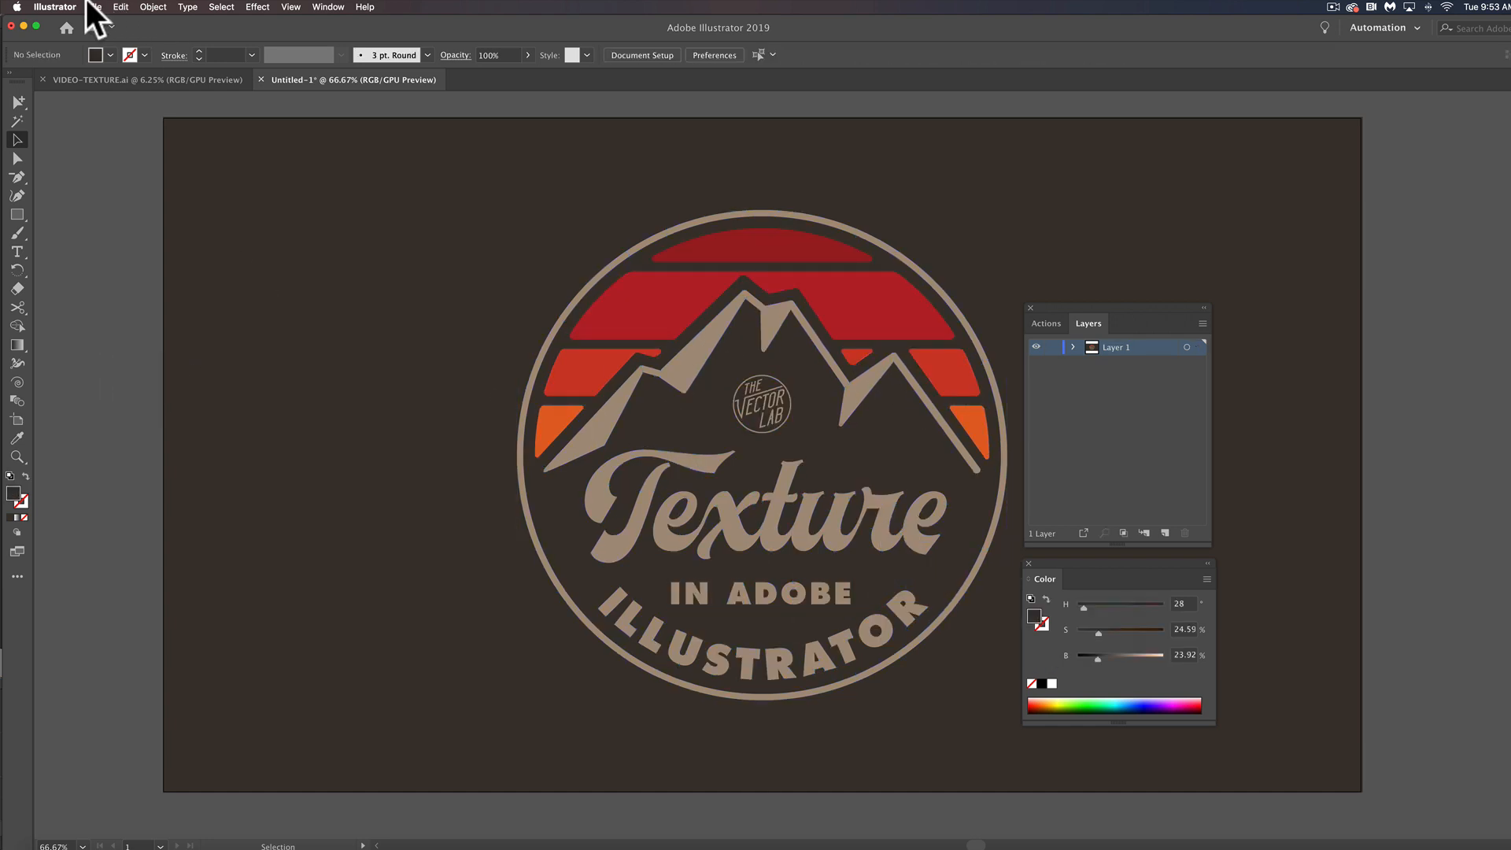
Place the PLASTISOL-01.tif cracked texture image over the badge artwork via File > Place.
left_click(94, 7)
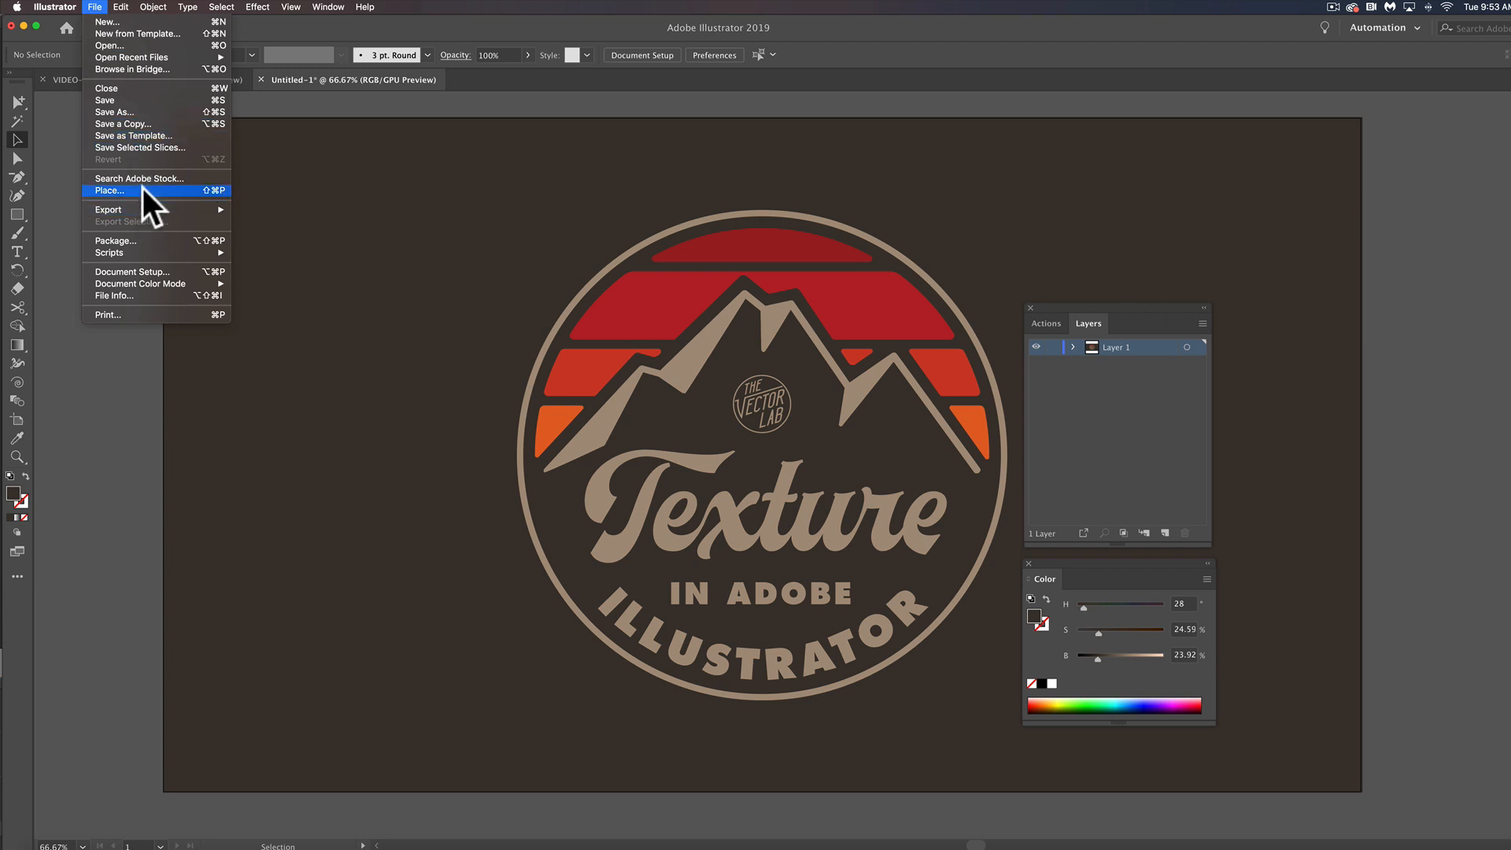
left_click(108, 190)
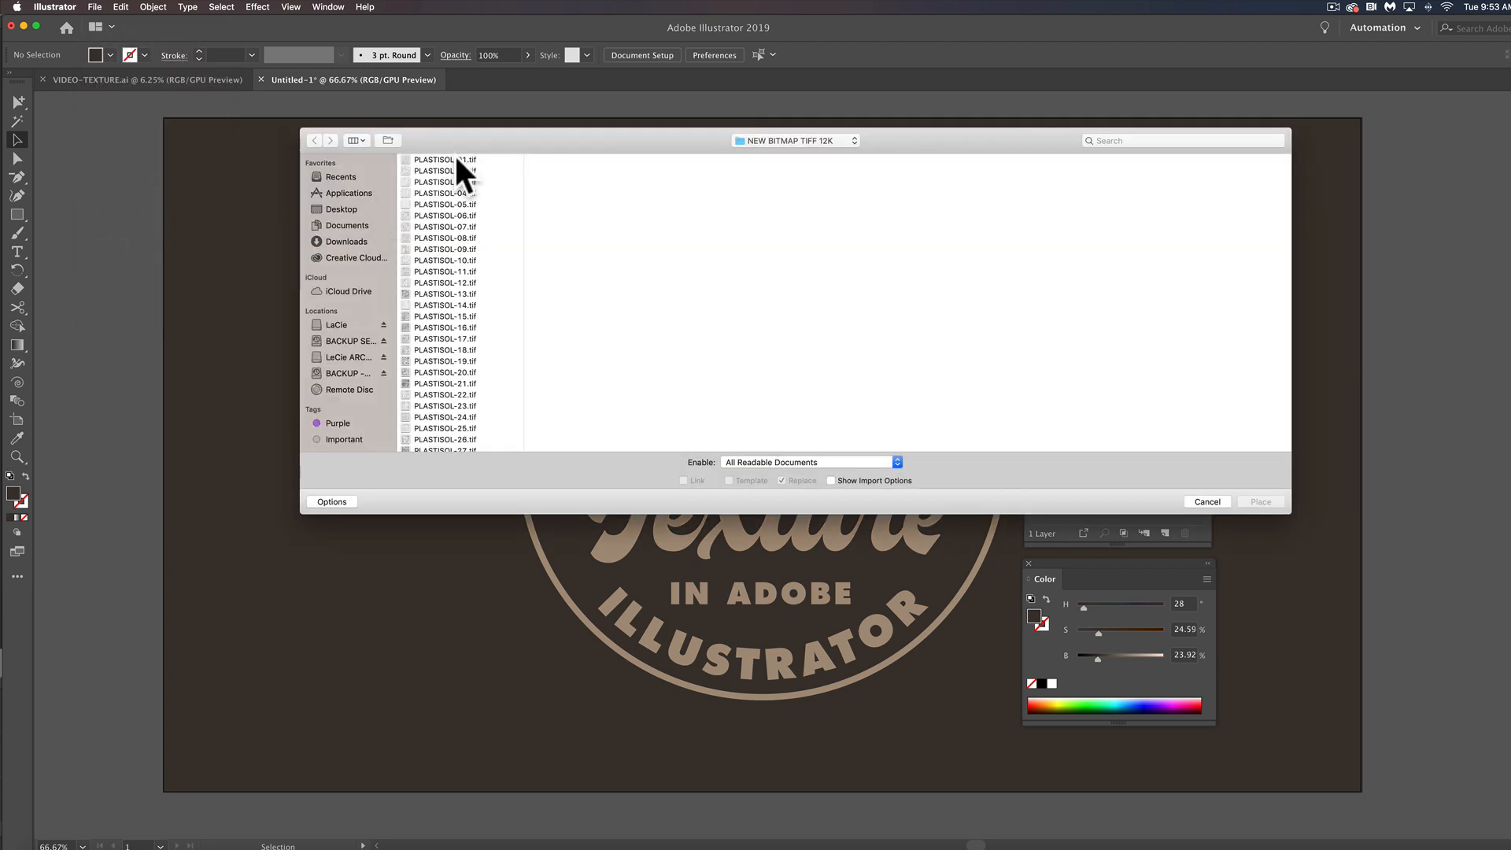
left_click(444, 159)
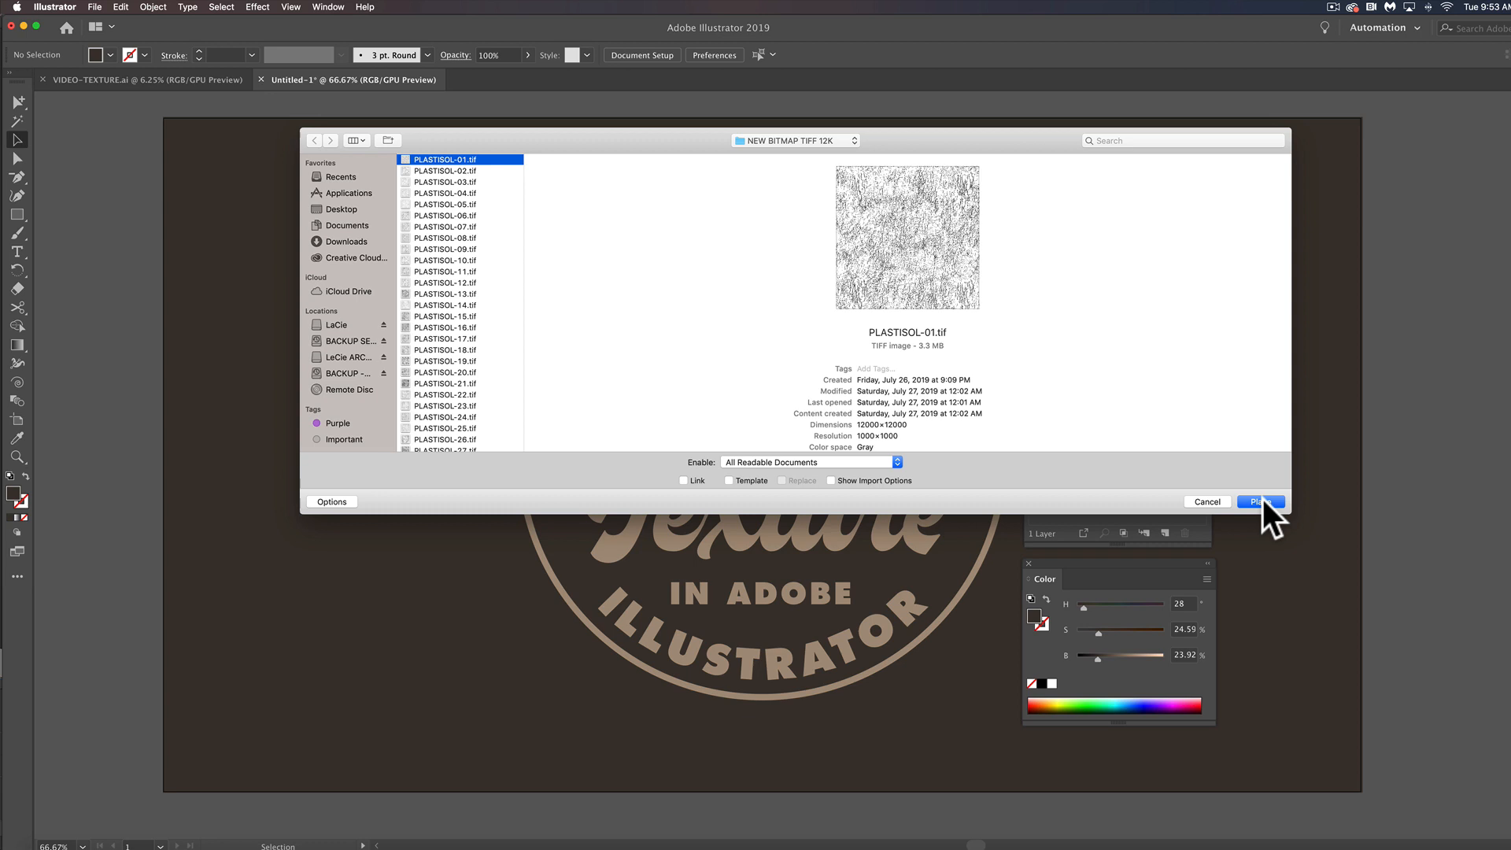
left_click(1262, 502)
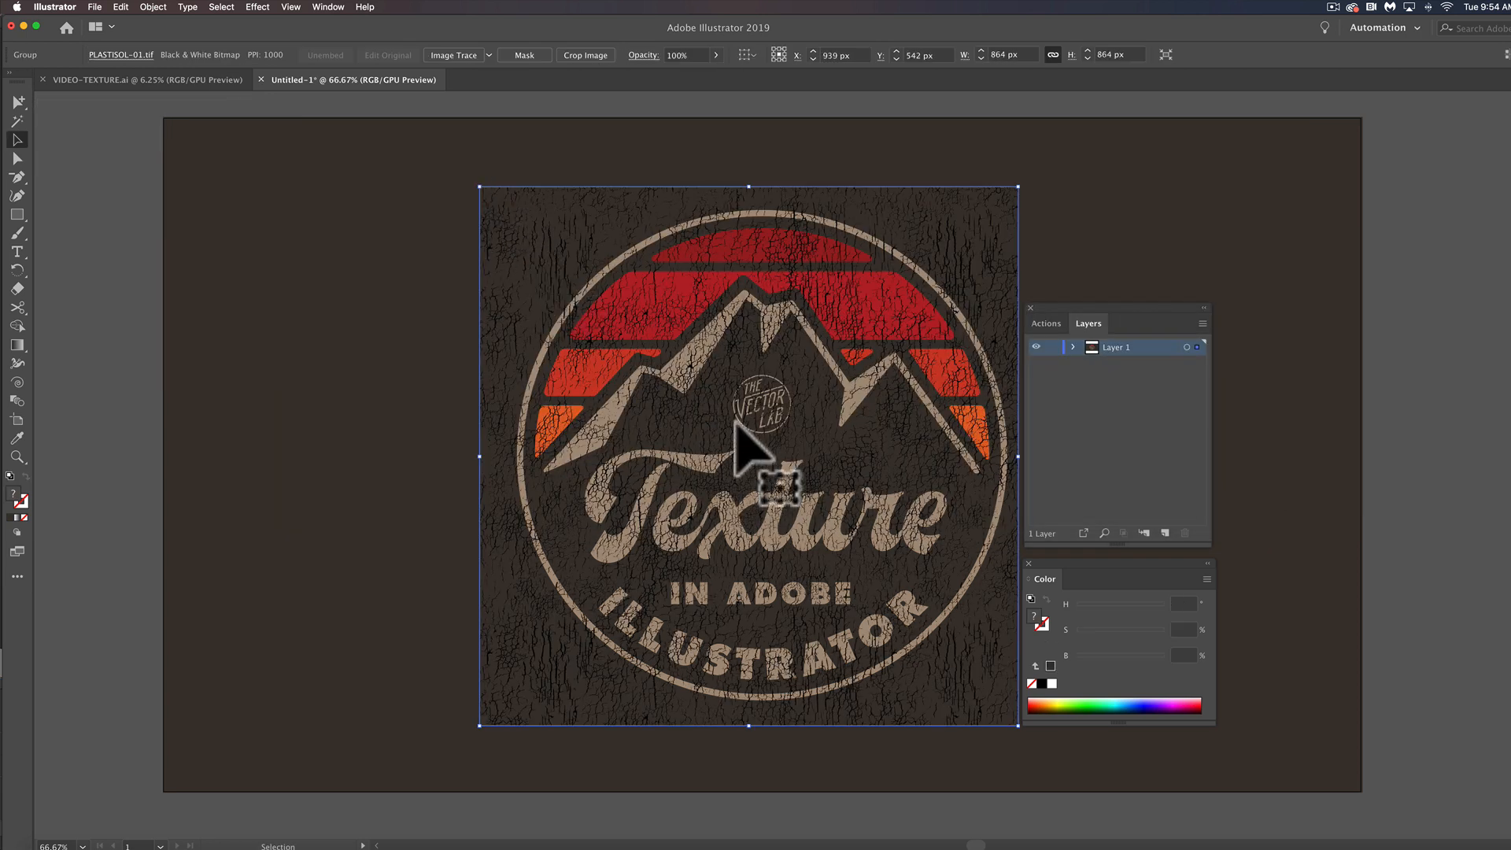
mouse_move(621, 261)
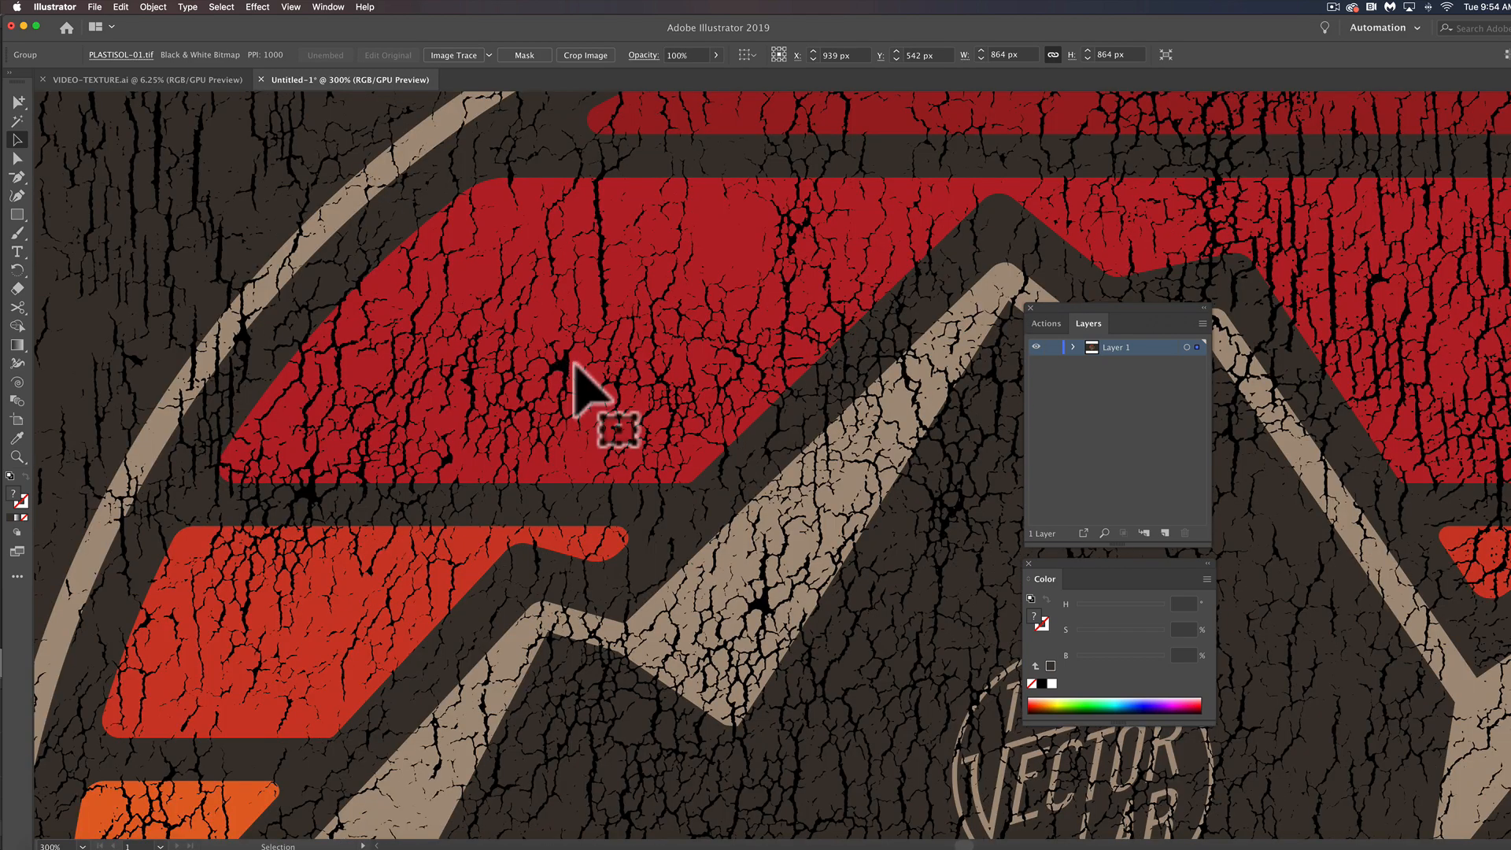
mouse_move(761, 260)
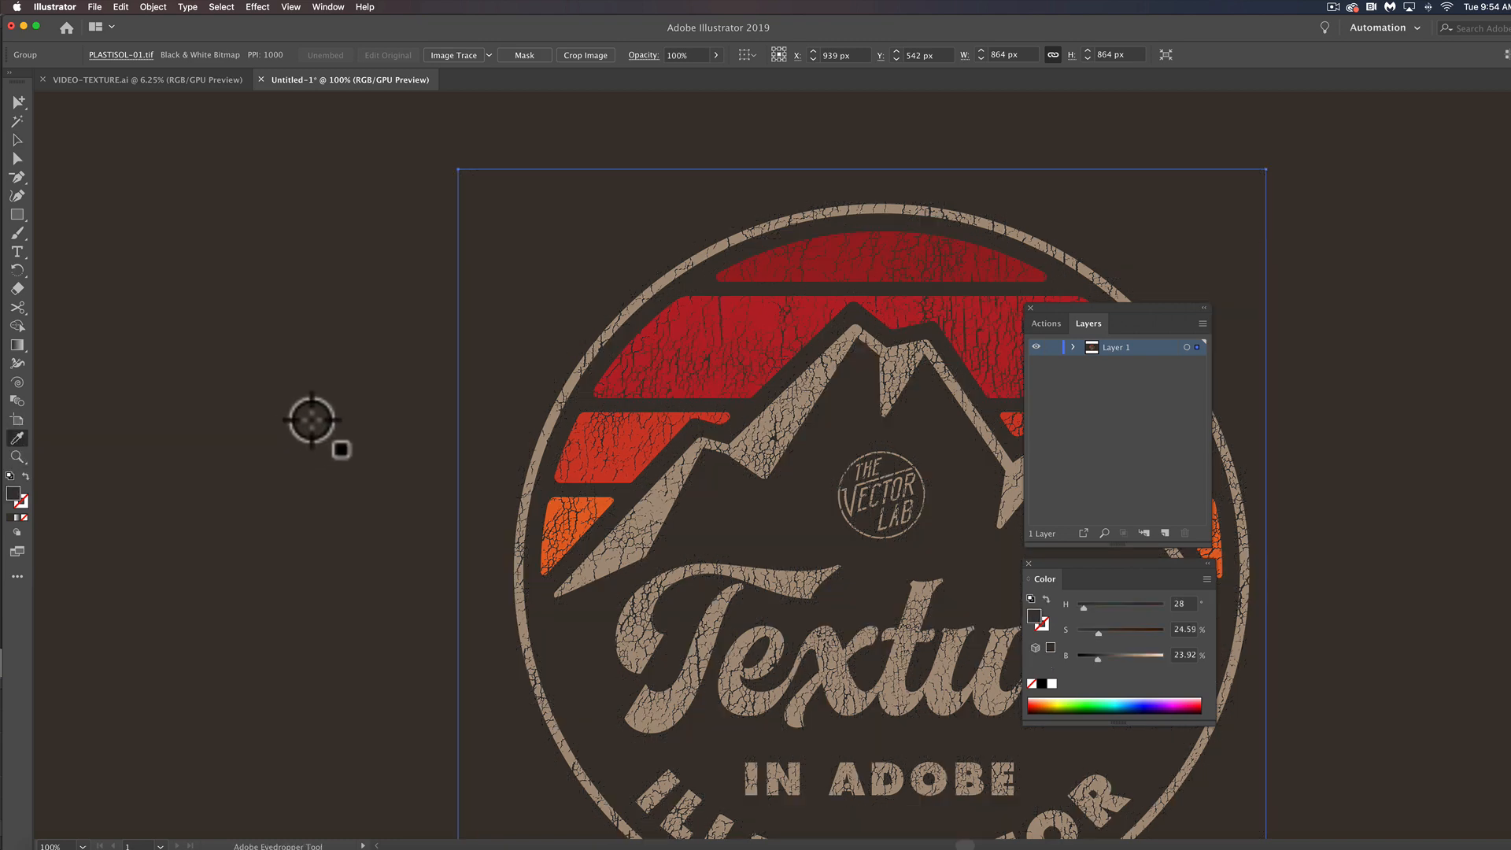
mouse_move(661, 376)
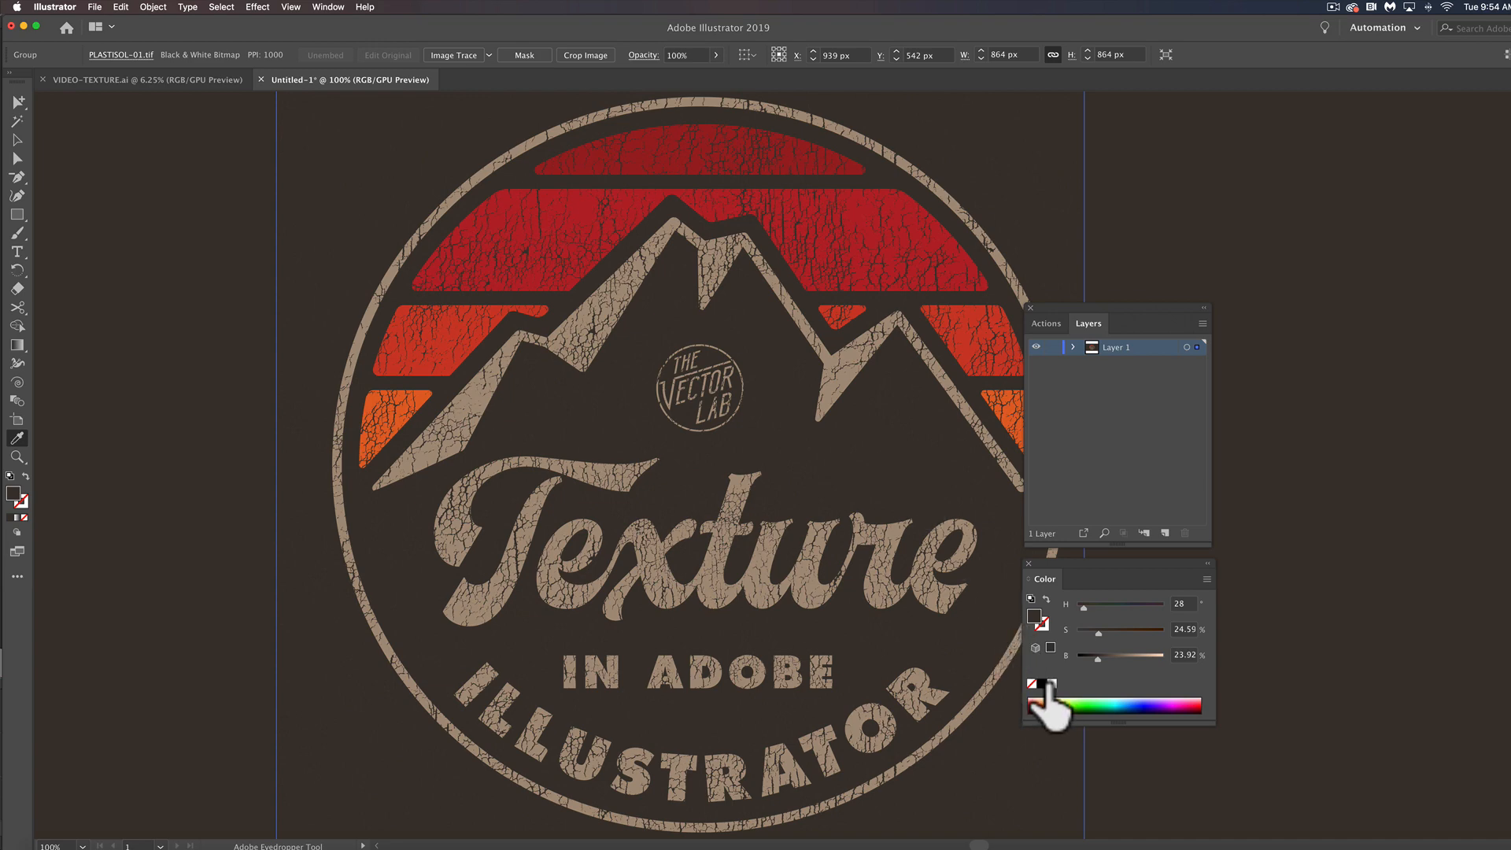
Fill the placed texture's cracks with the black swatch from the Color panel.
left_click(527, 261)
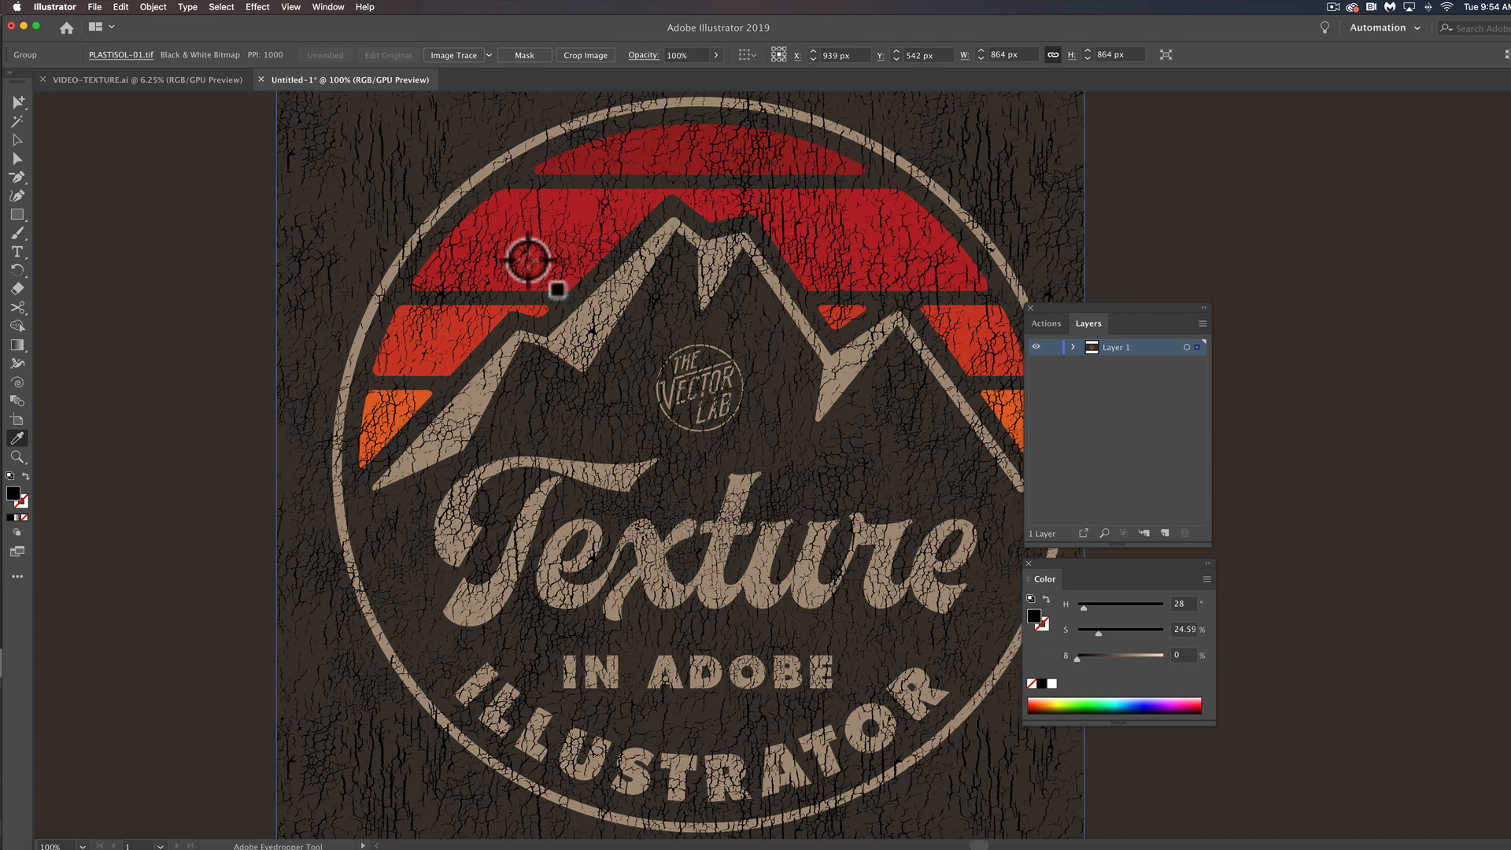
mouse_move(1118, 332)
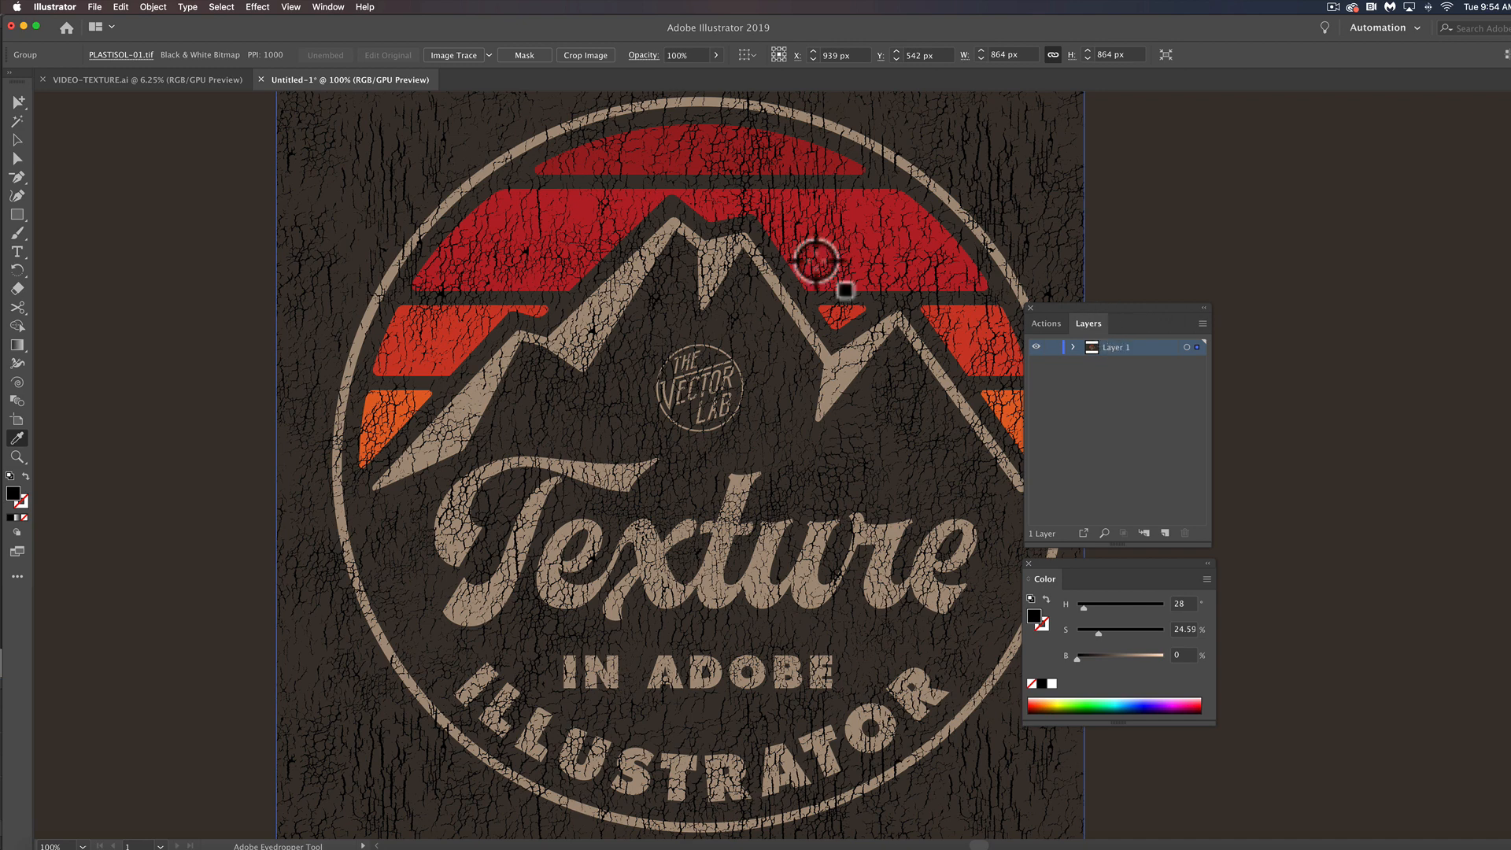
mouse_move(332, 19)
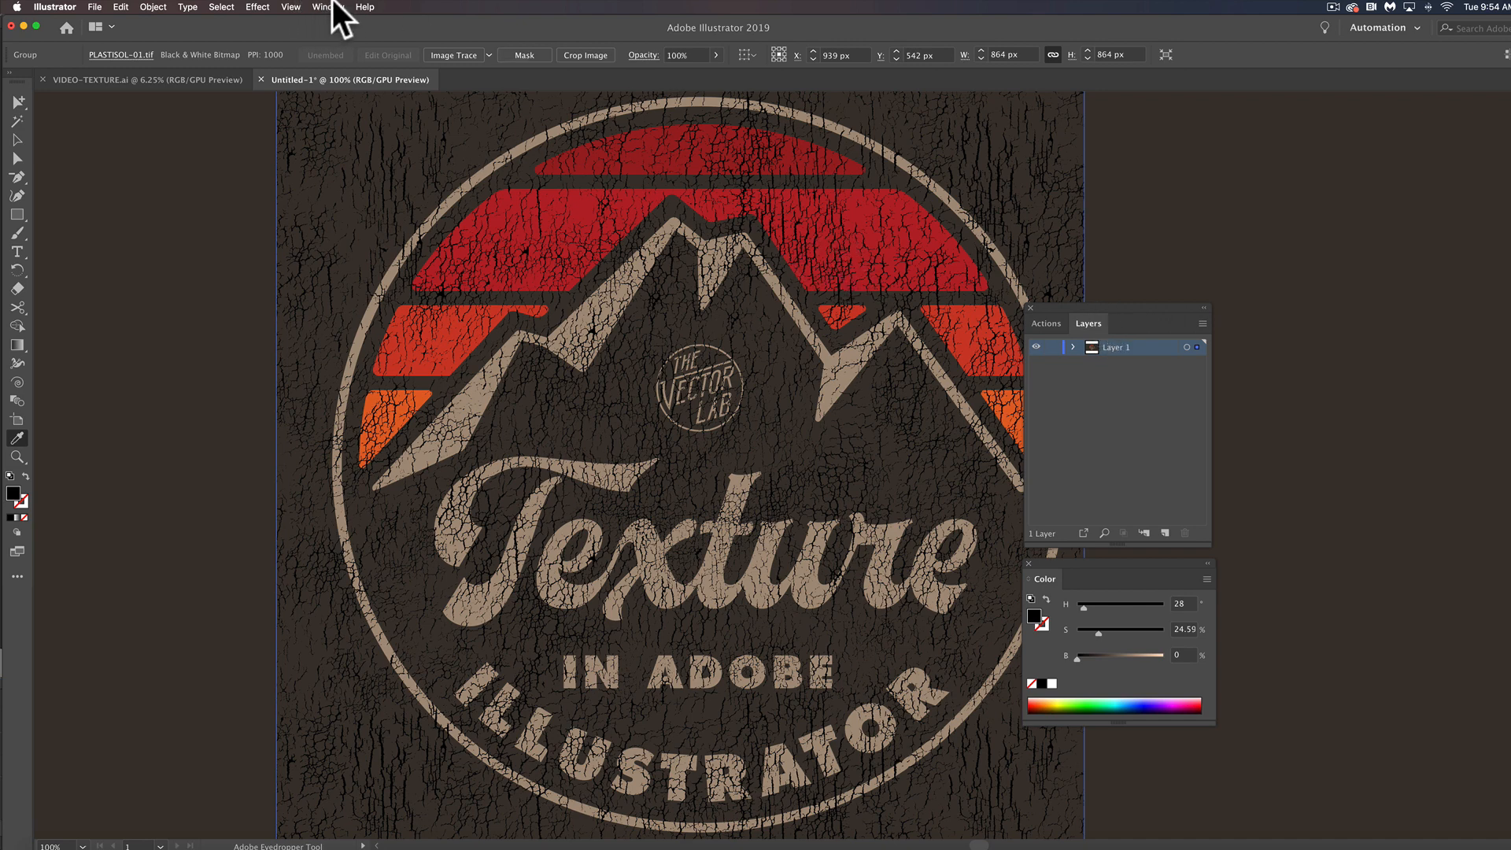
Open the Transparency panel from the Window menu and deselect everything on the canvas.
left_click(328, 7)
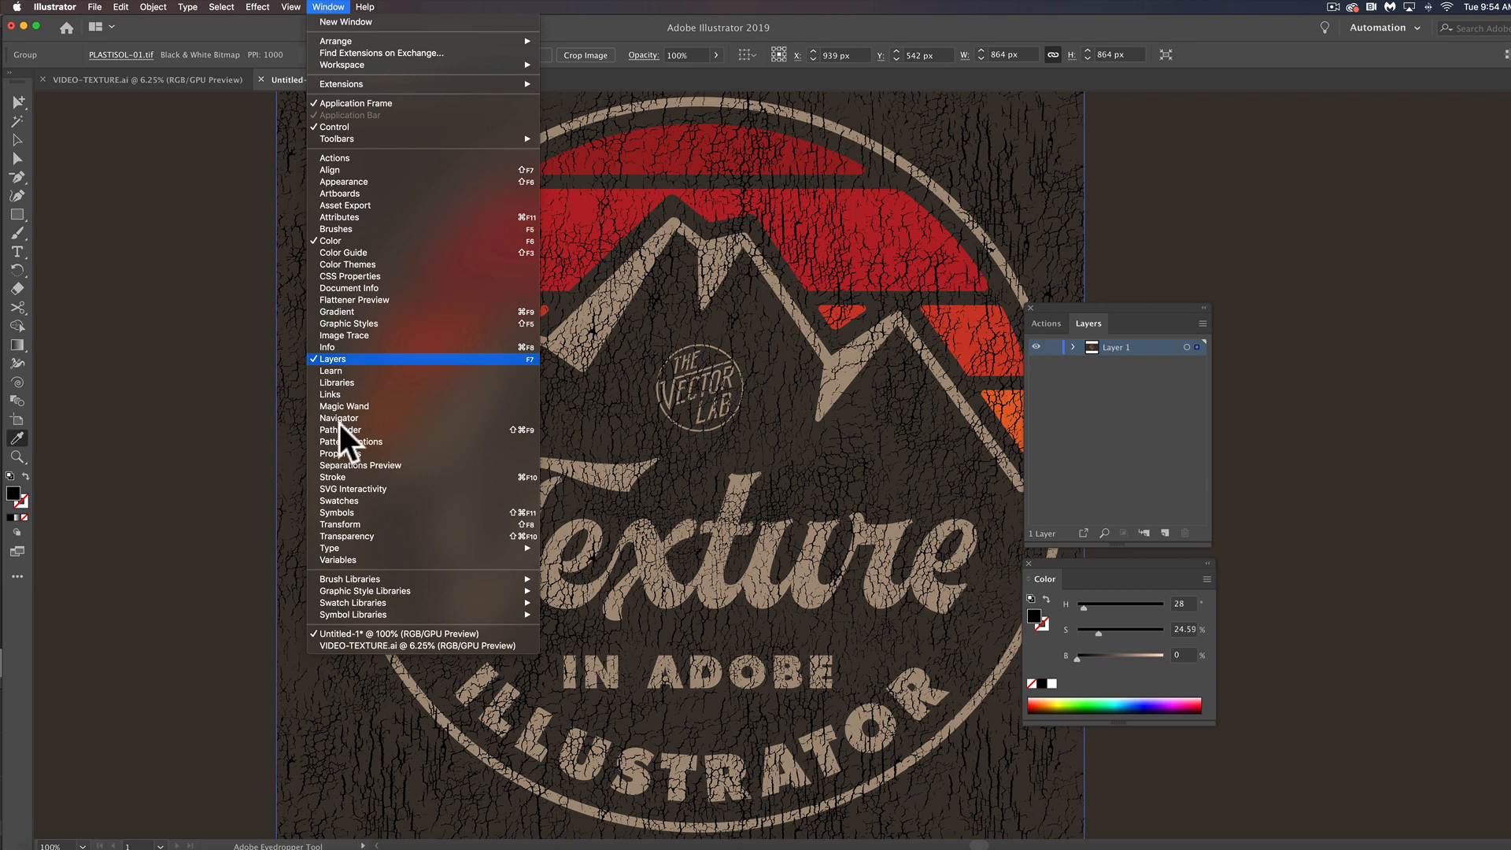
left_click(347, 536)
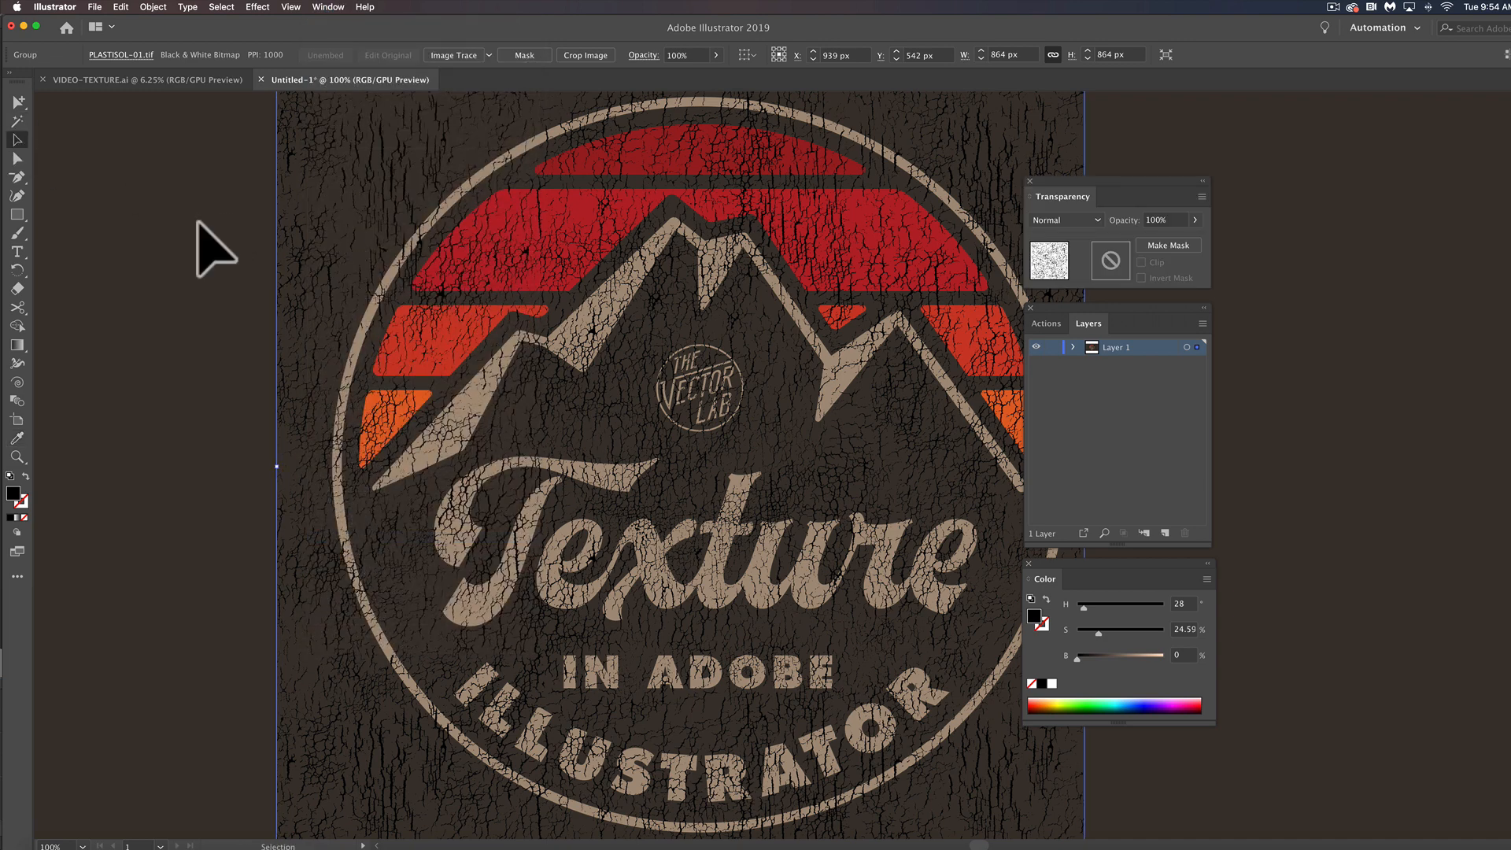
left_click(173, 193)
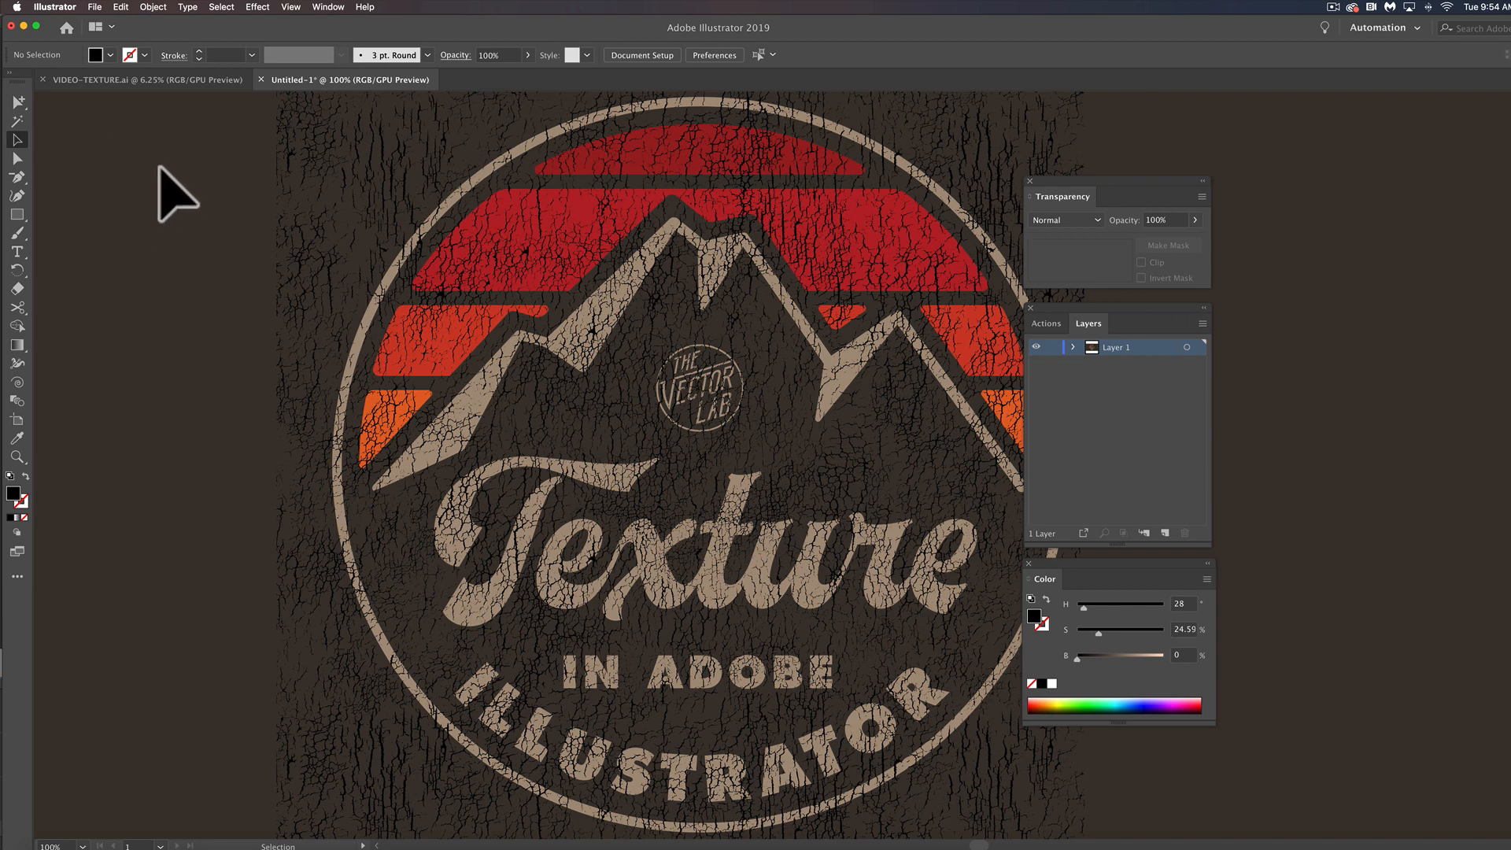
mouse_move(202, 179)
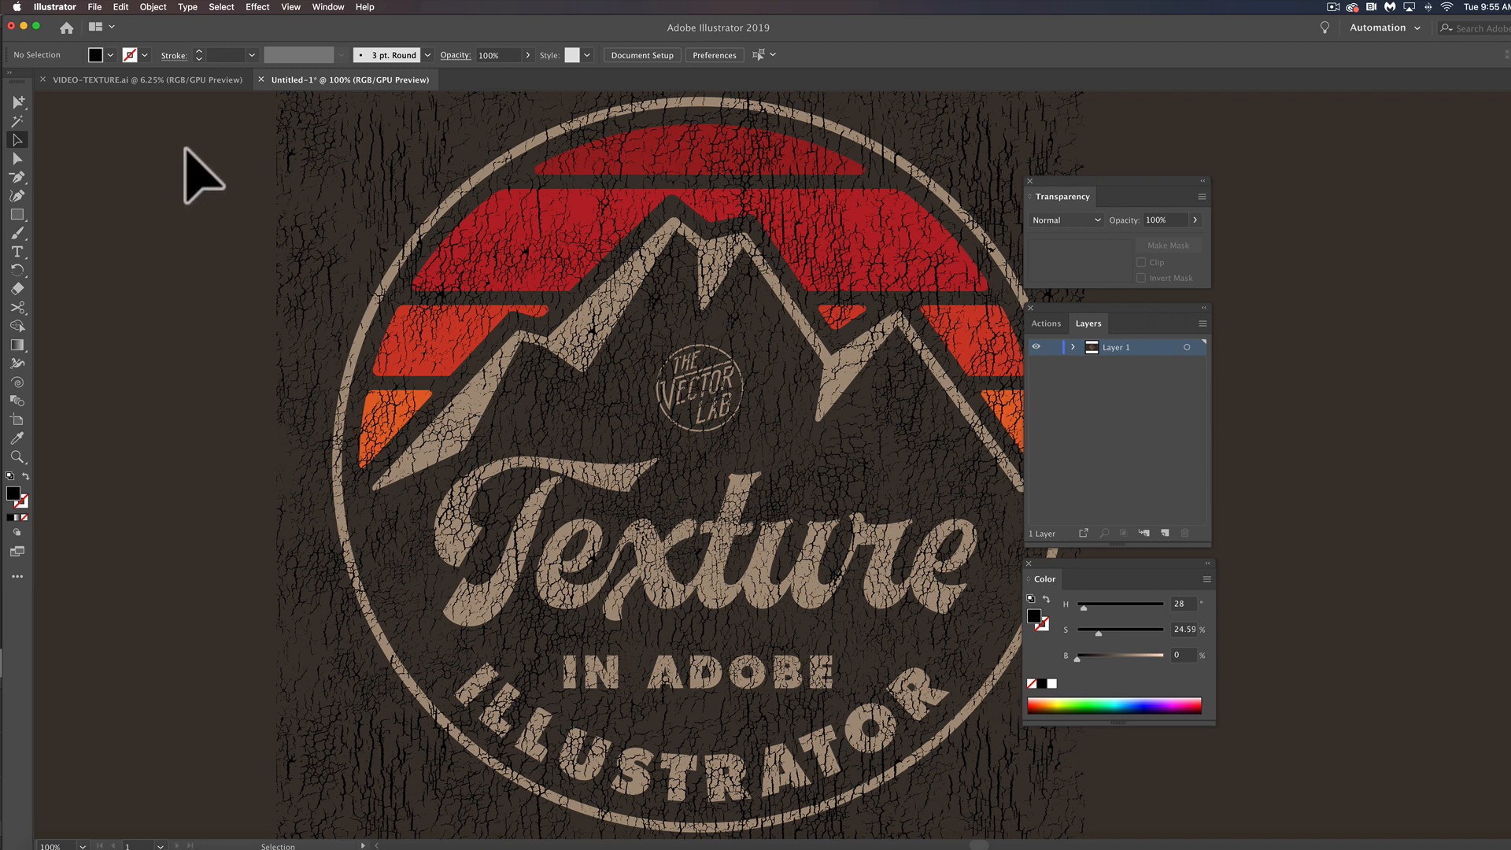
mouse_move(299, 231)
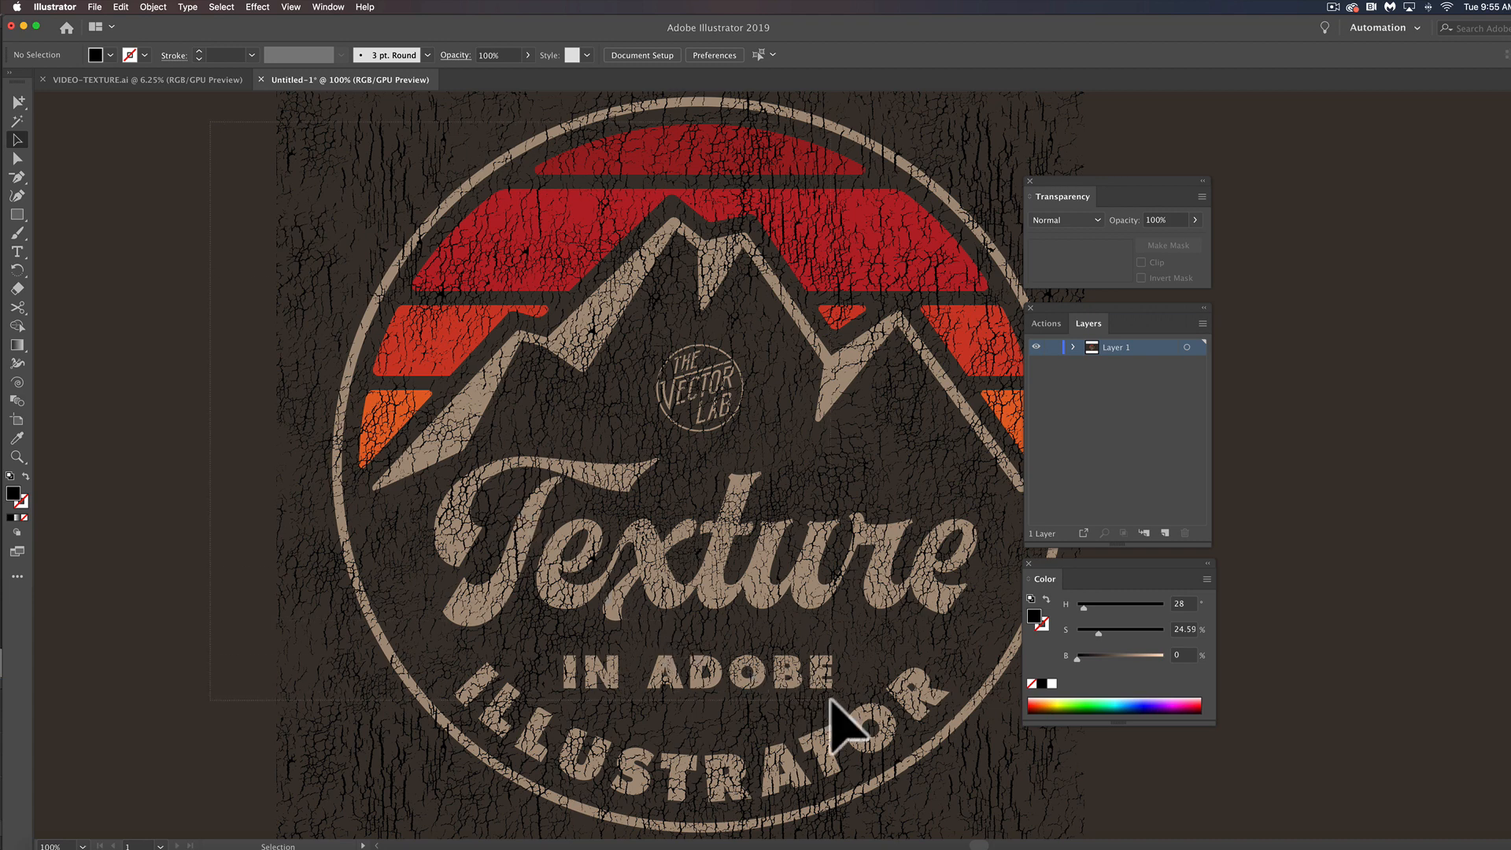
mouse_move(993, 799)
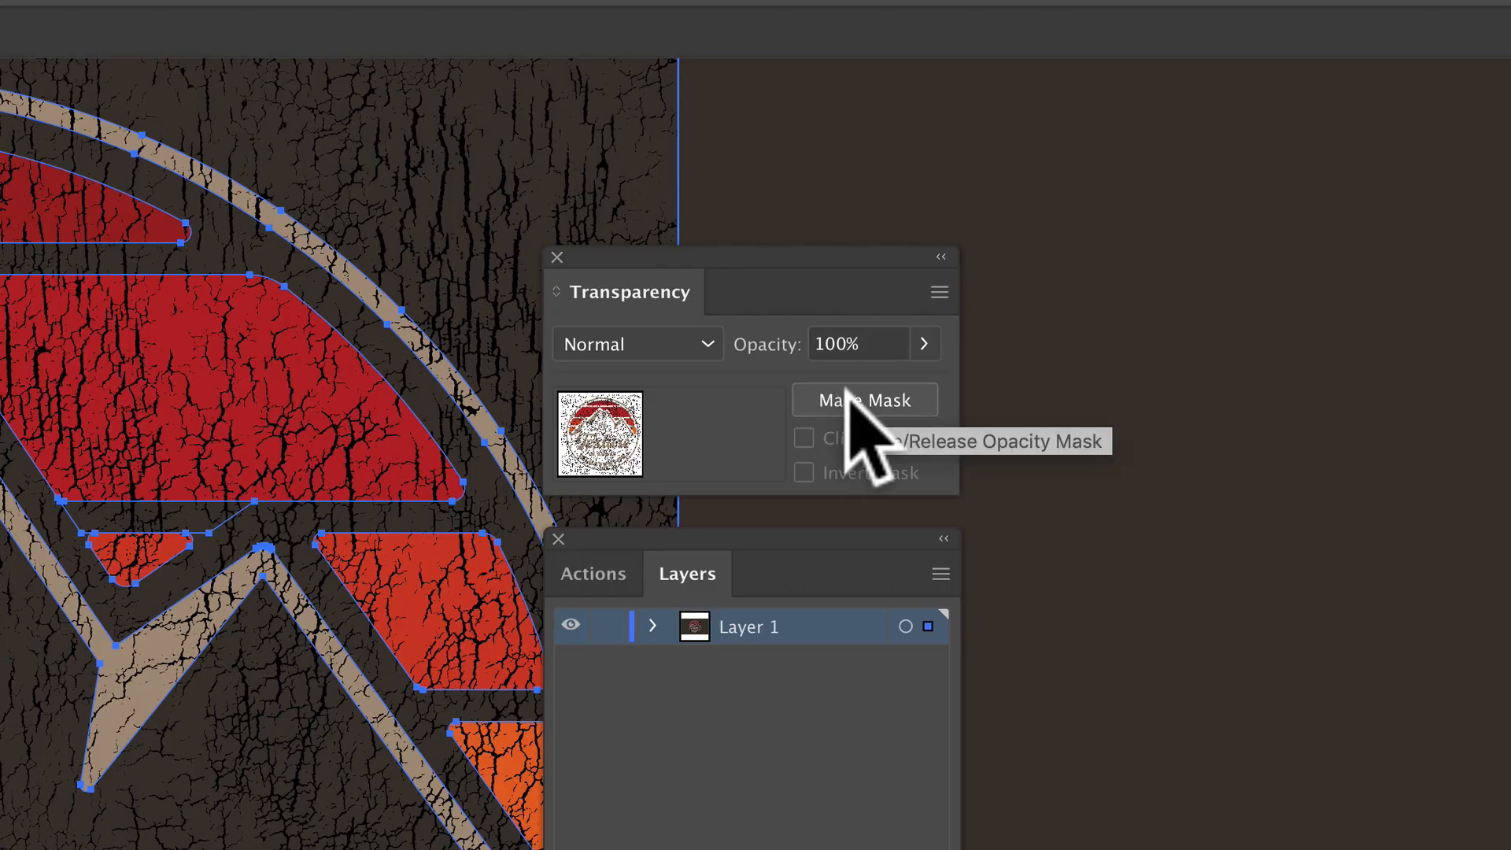
Apply the cracked texture as an opacity mask on the badge artwork.
left_click(863, 399)
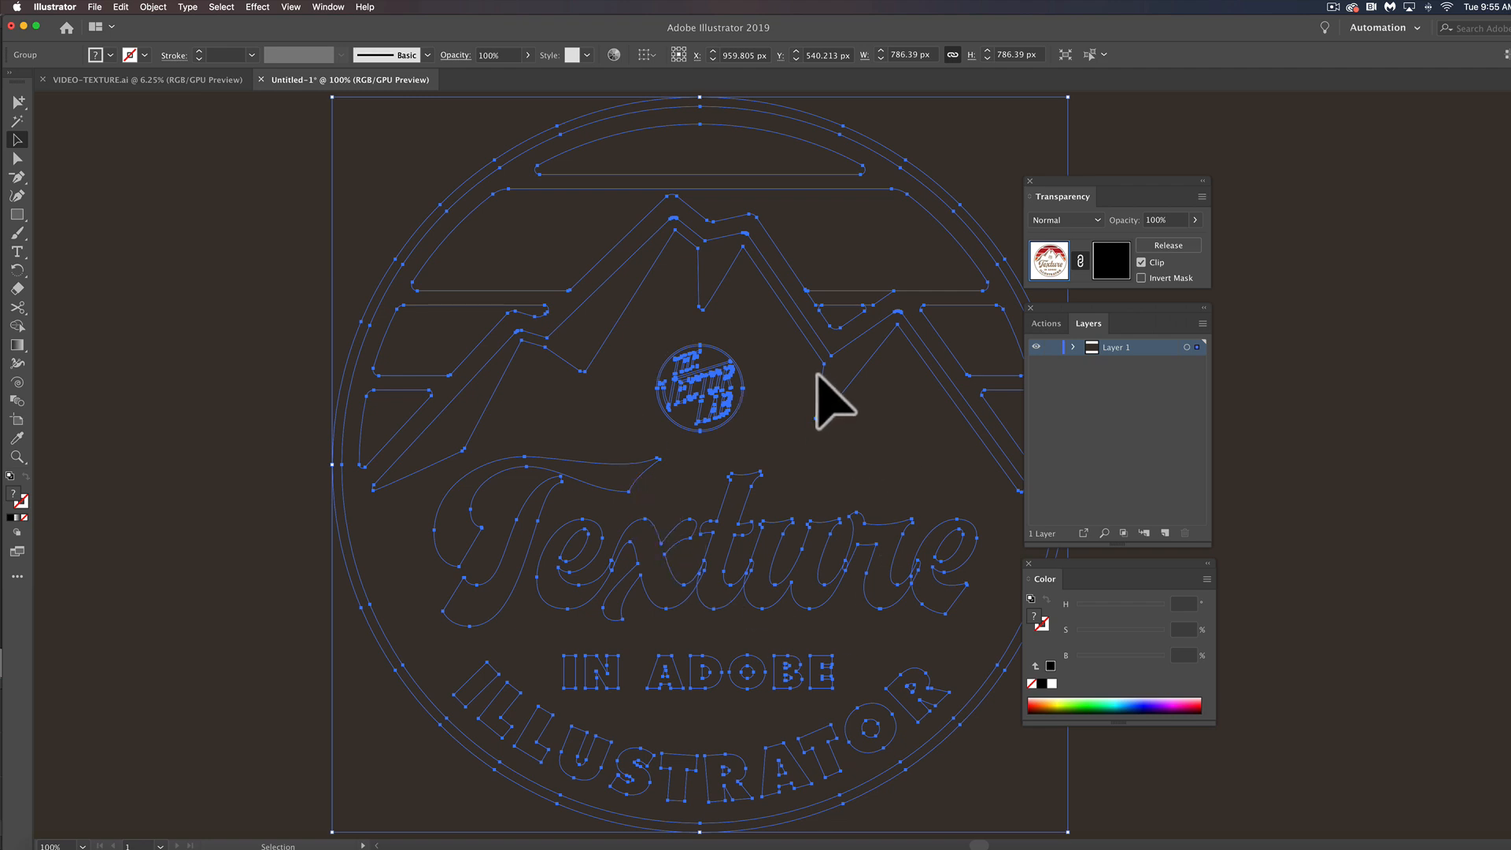
mouse_move(1111, 260)
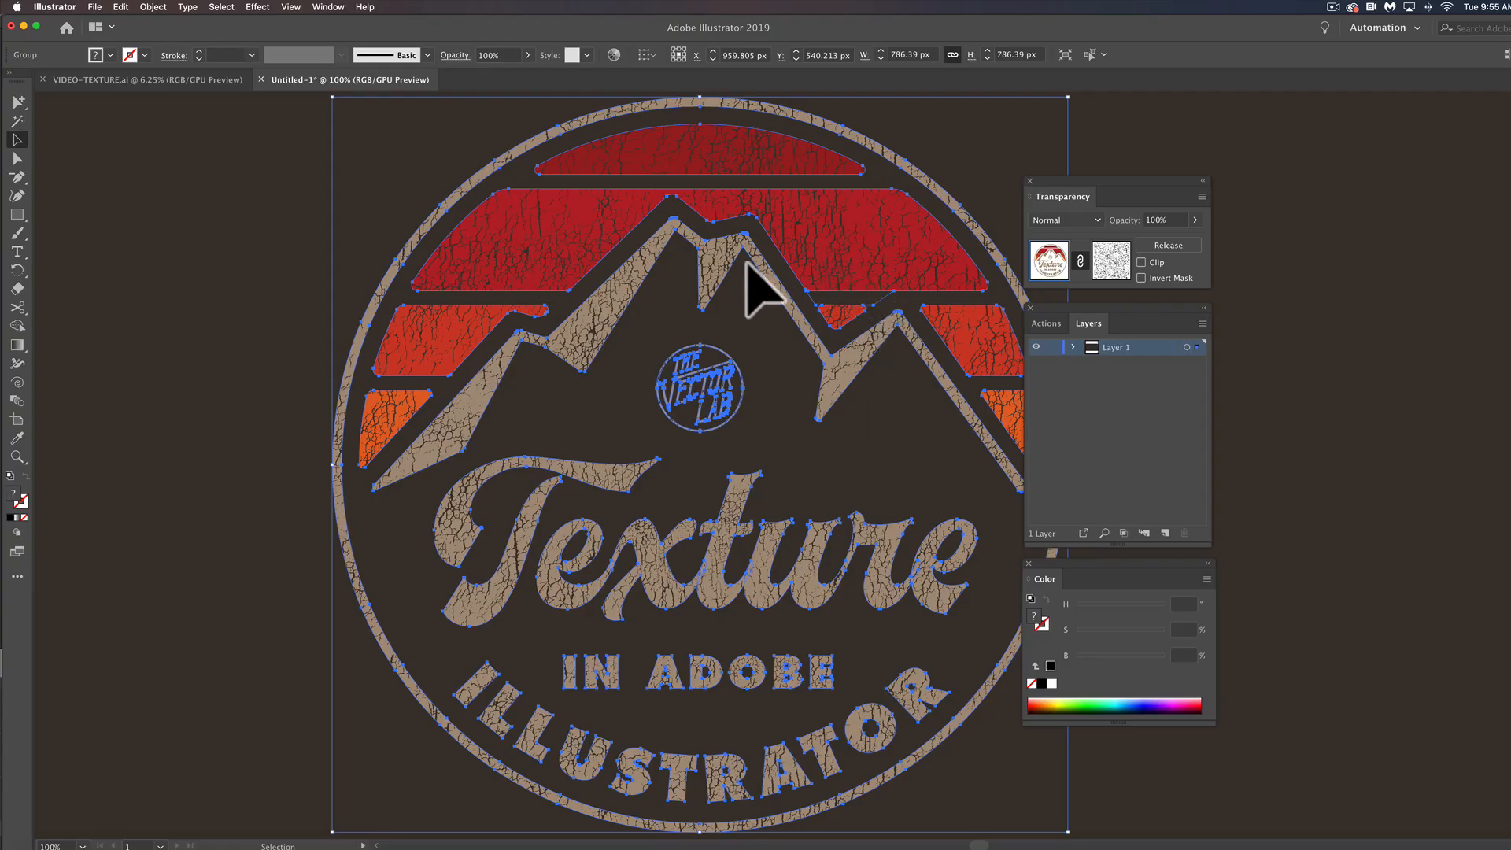
mouse_move(309, 347)
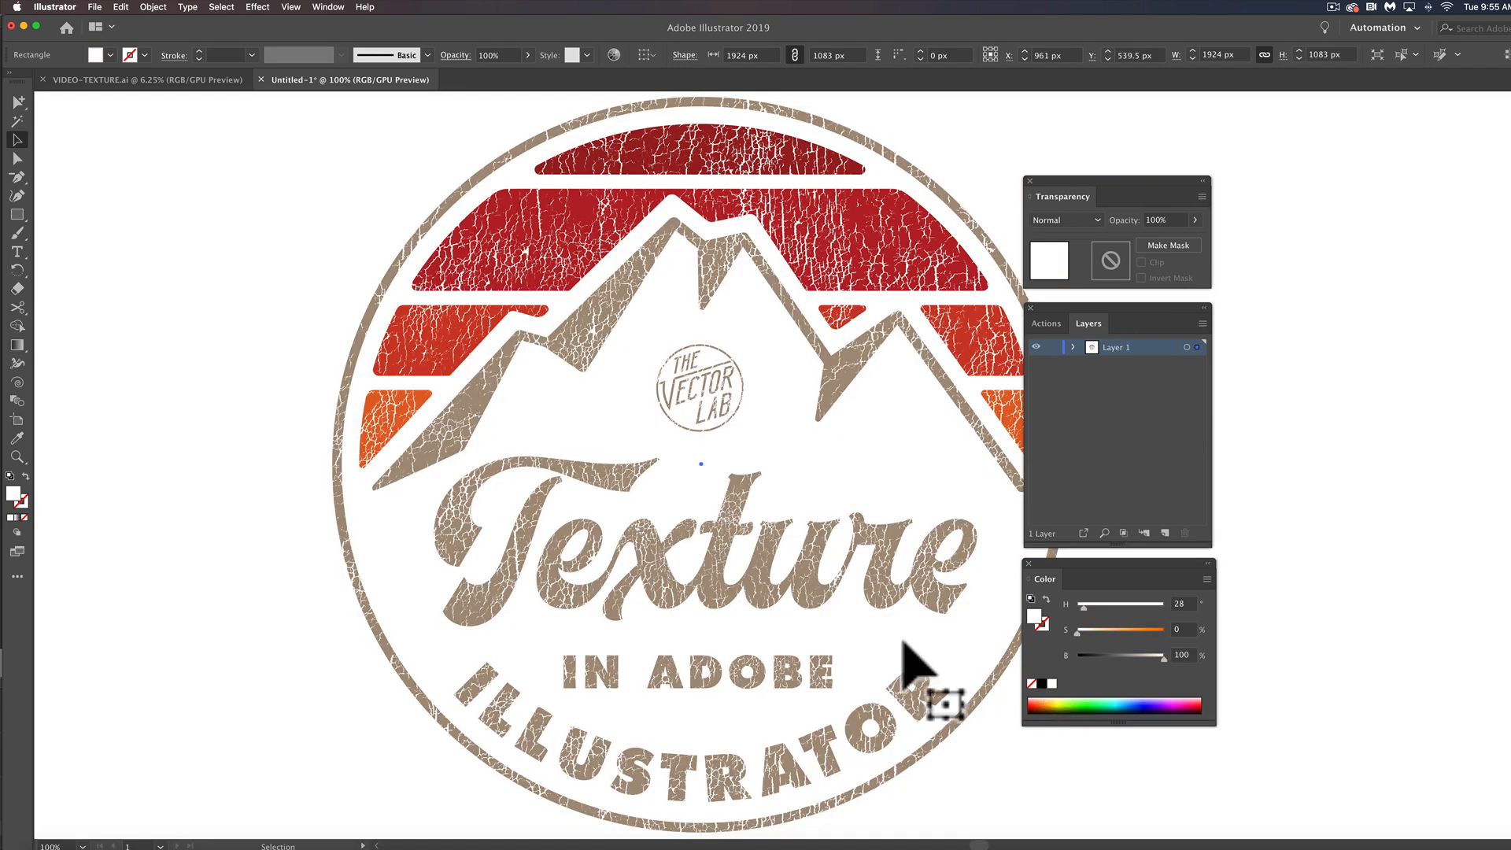
mouse_move(1017, 689)
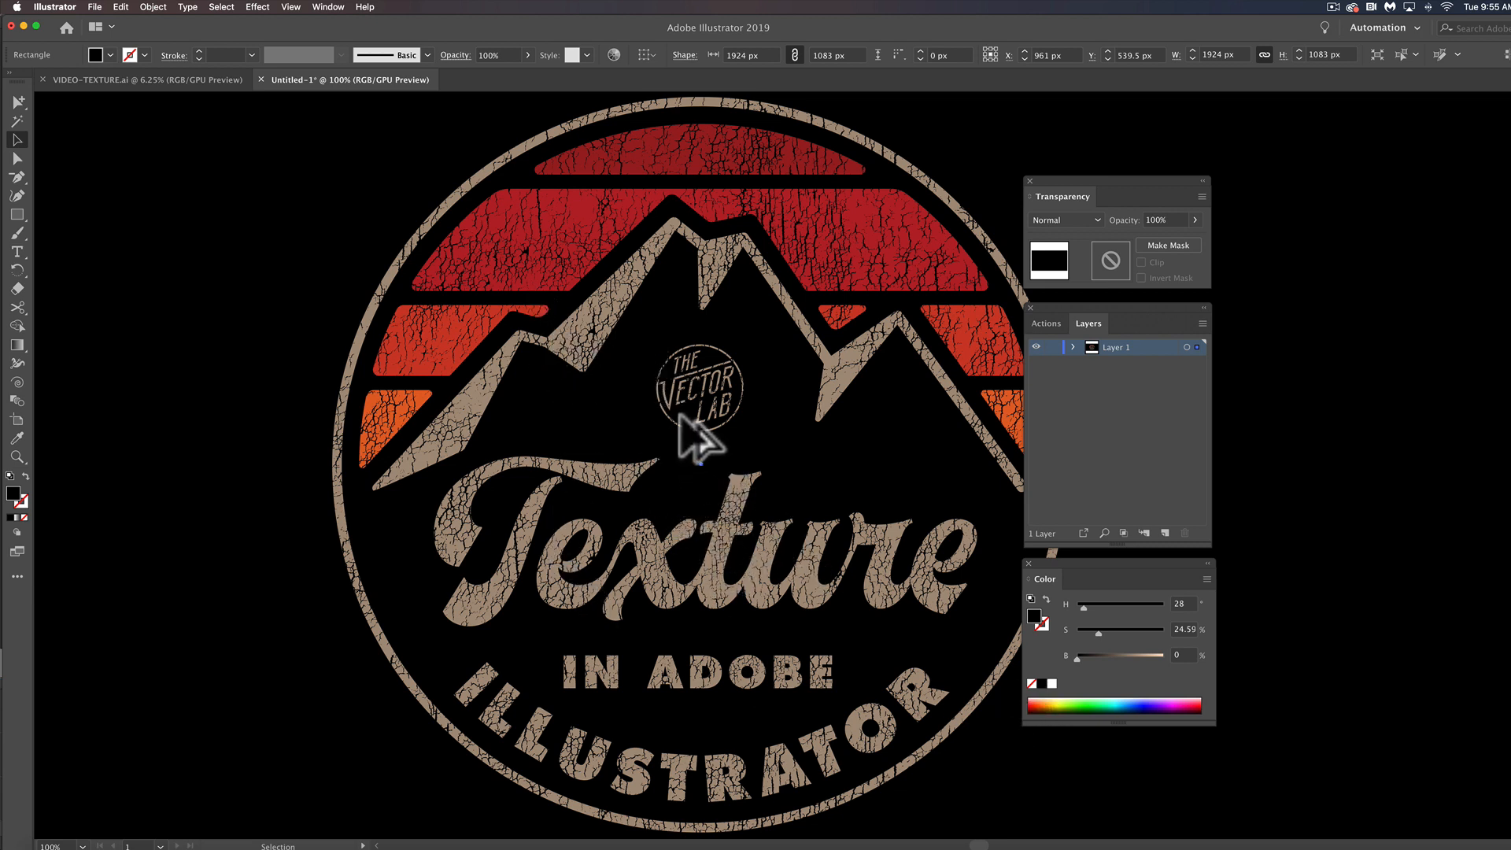
mouse_move(631, 458)
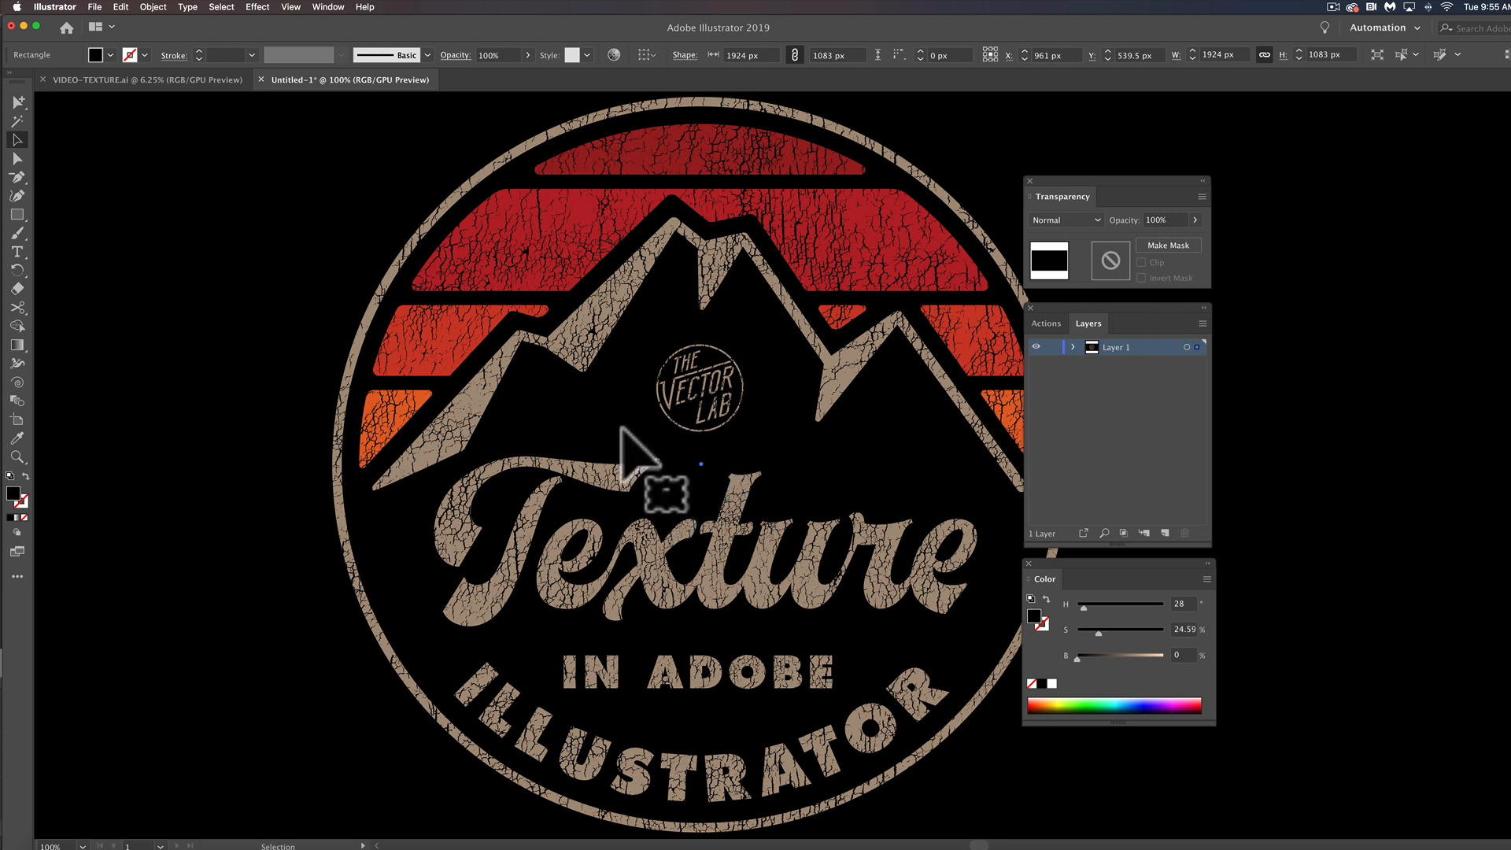
mouse_move(863, 458)
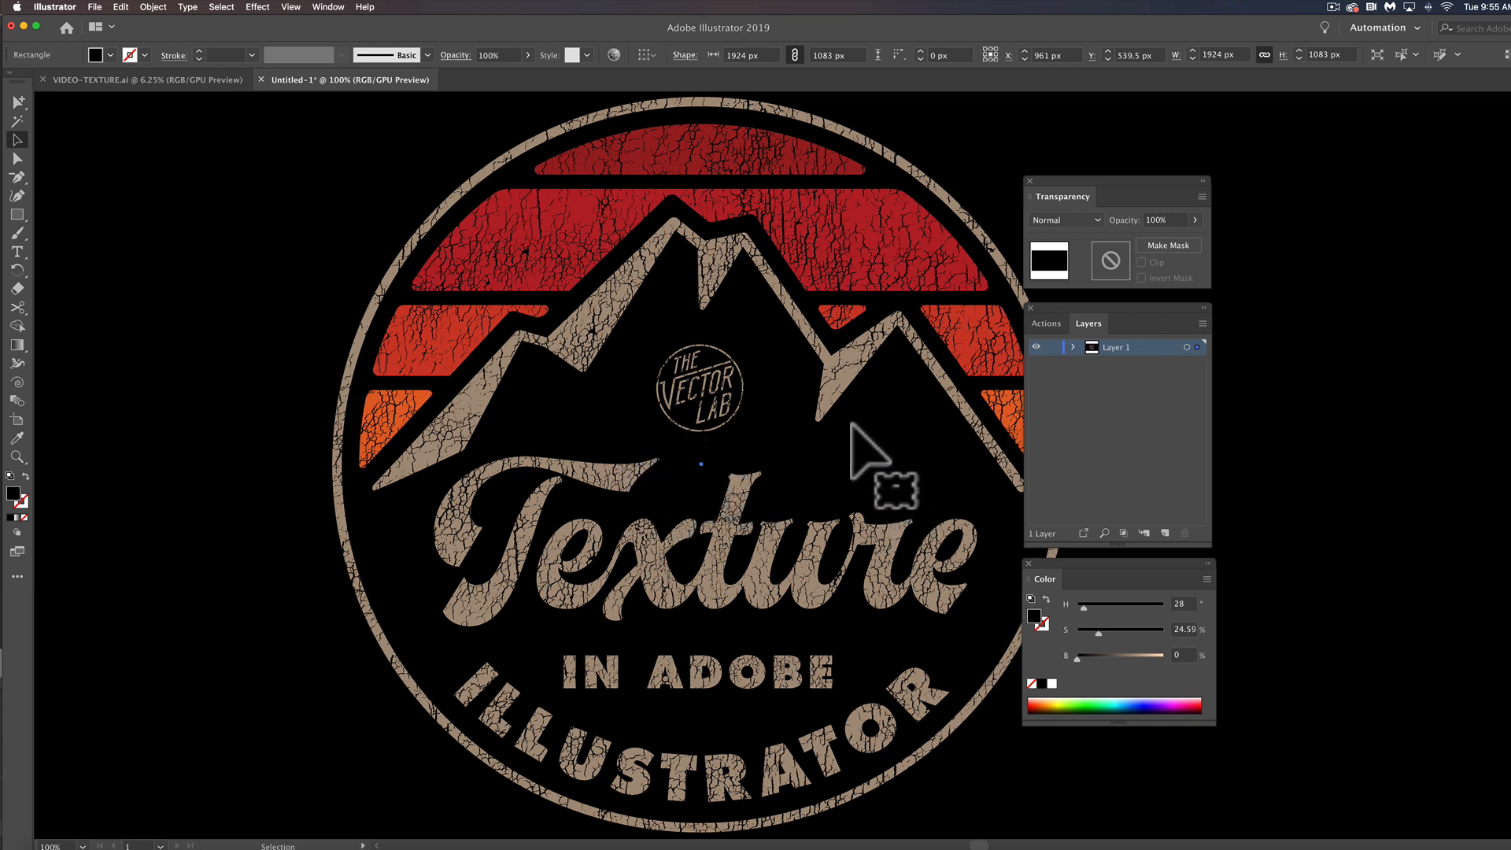
mouse_move(858, 458)
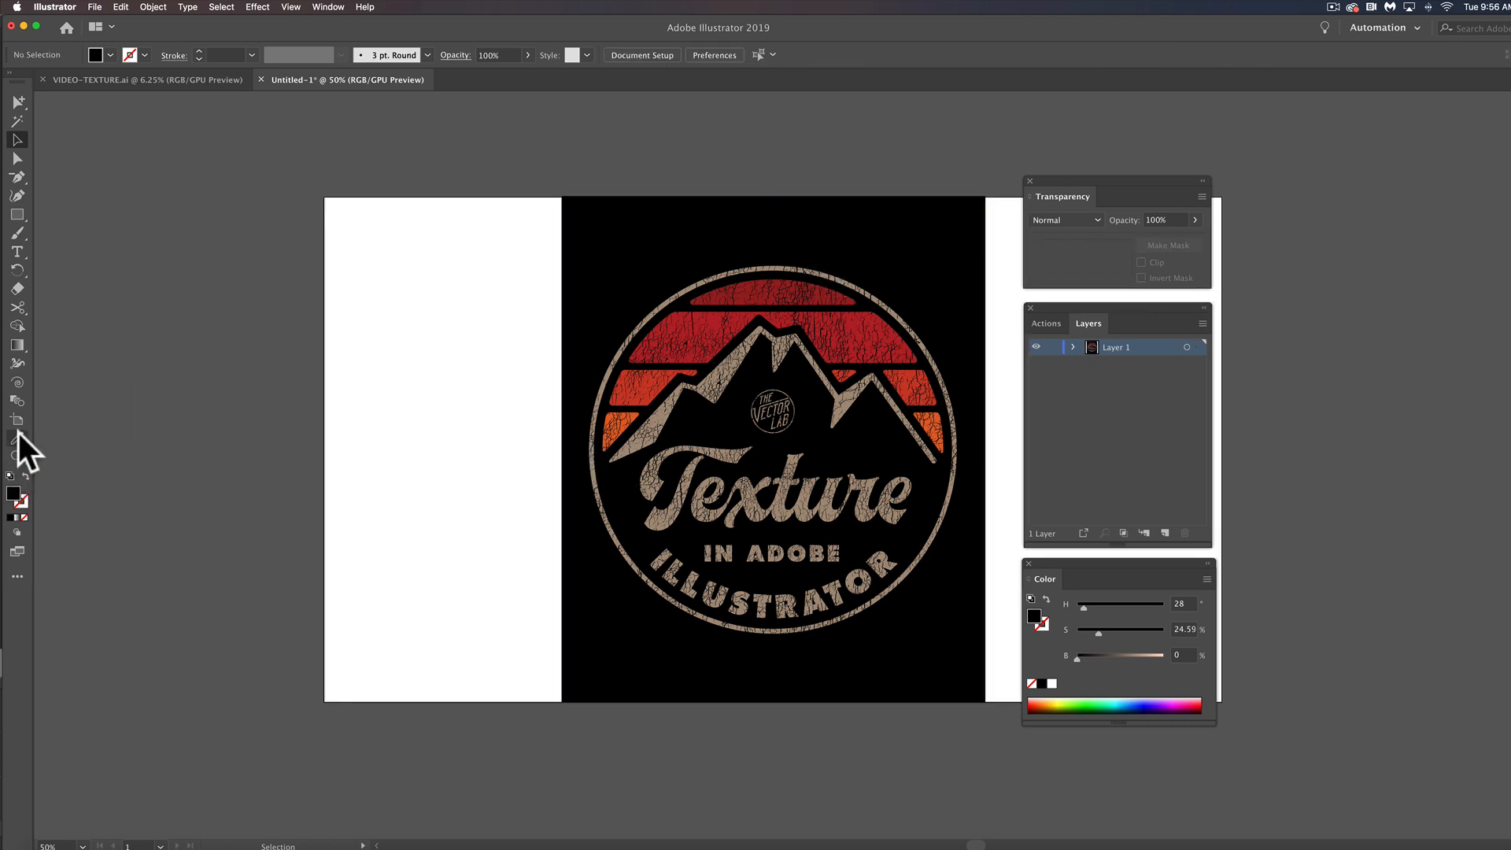
Resize the artboard into a square around the badge with the Artboard tool.
left_click(17, 419)
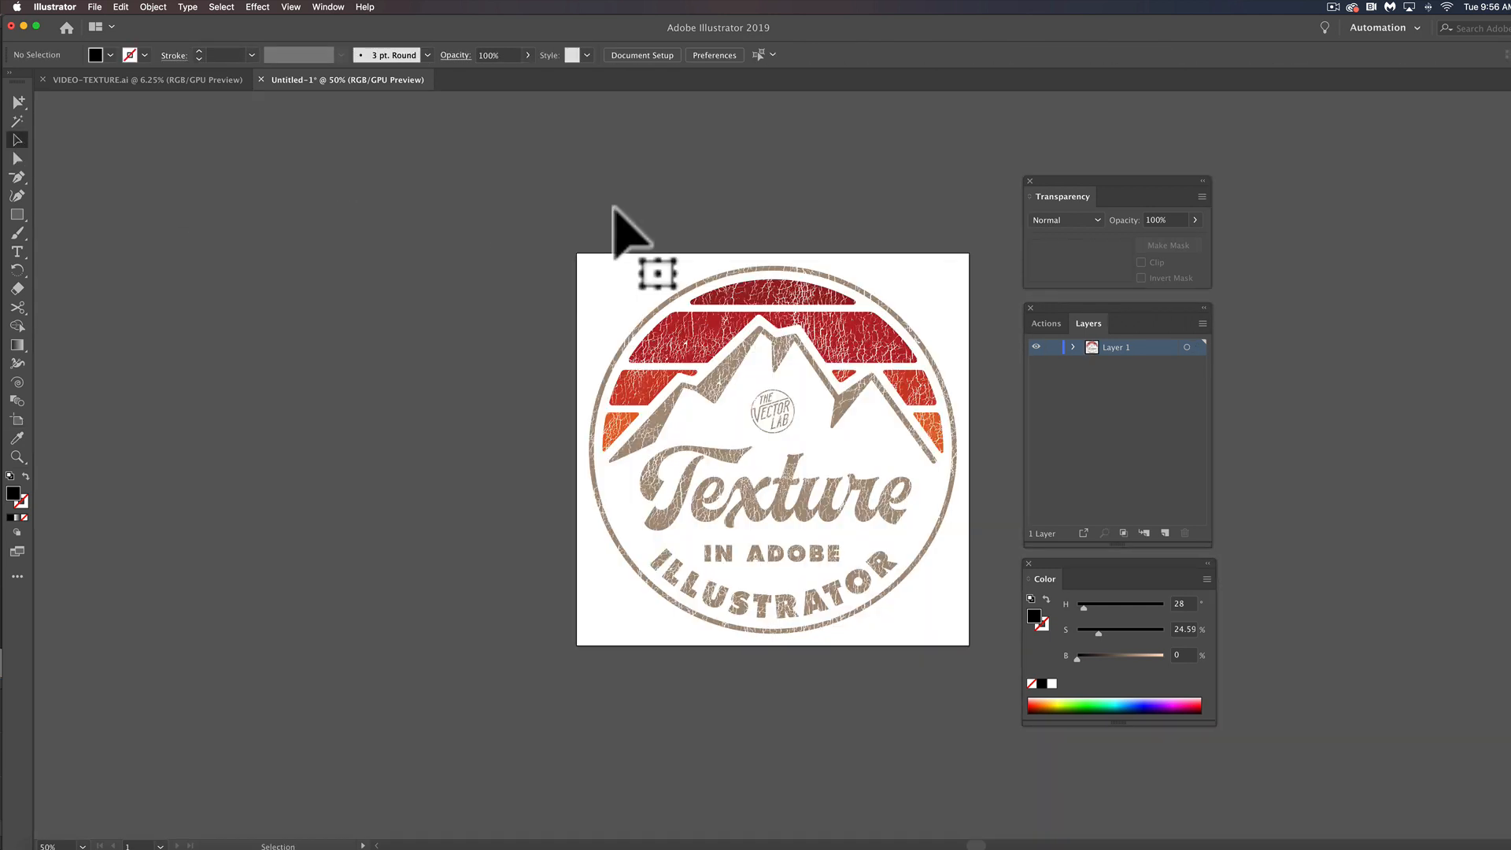
left_click(95, 7)
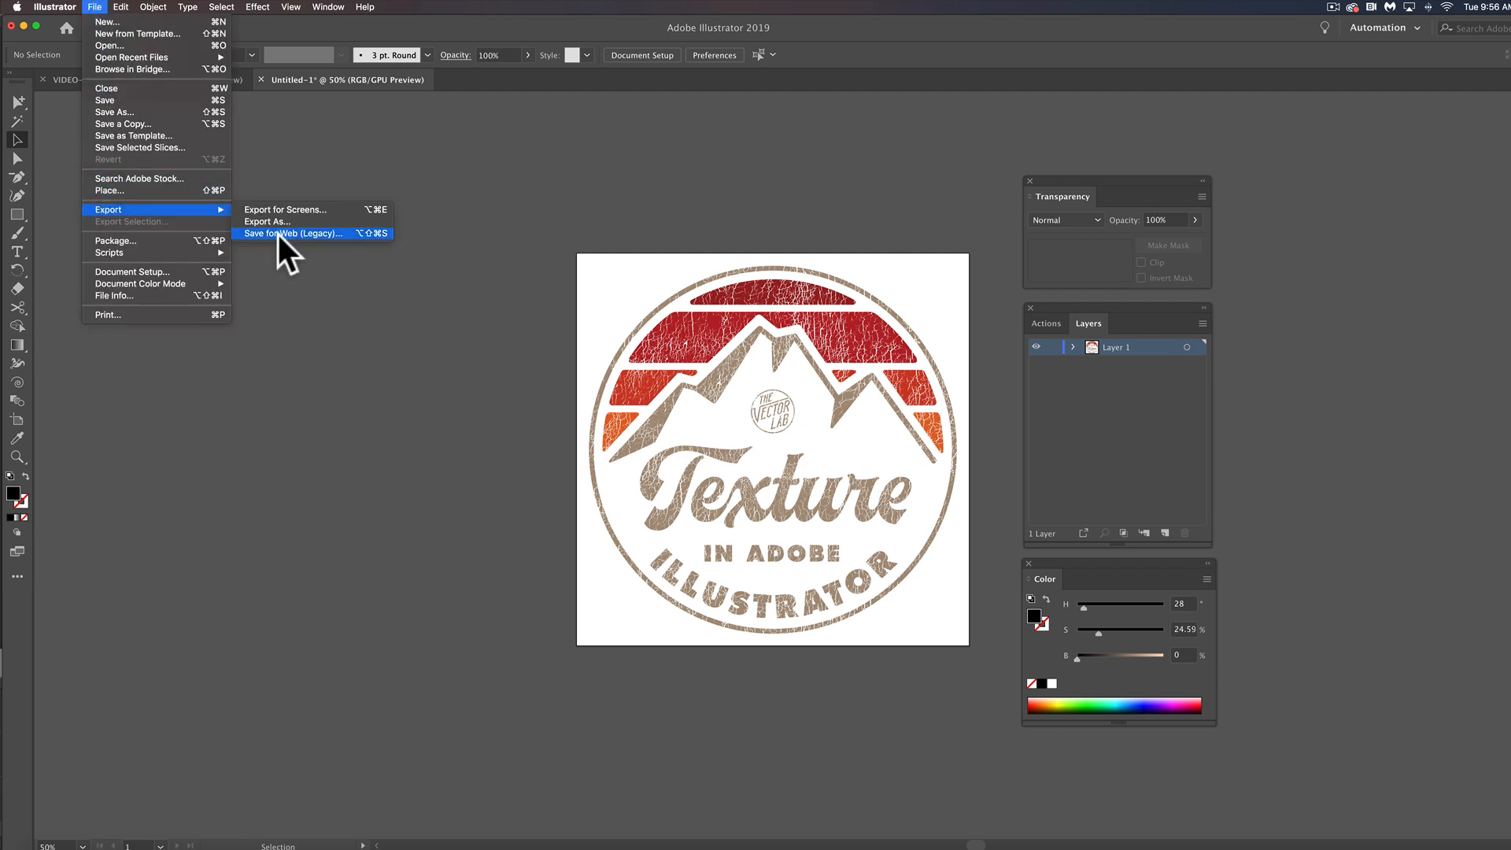
Open Save for Web (Legacy) and keep PNG-8 as the transparent output format.
left_click(292, 233)
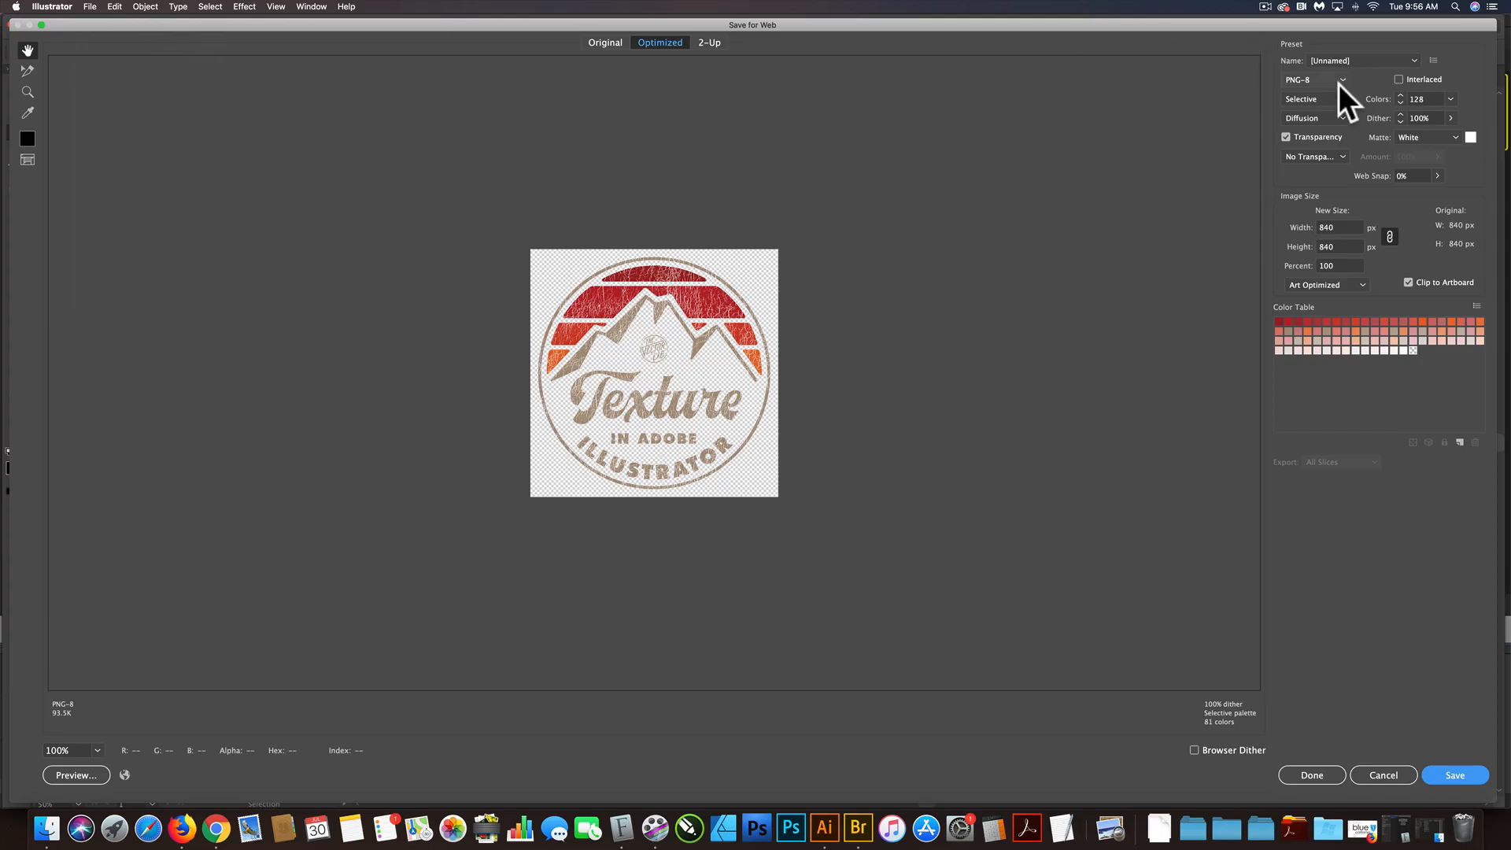
left_click(1313, 79)
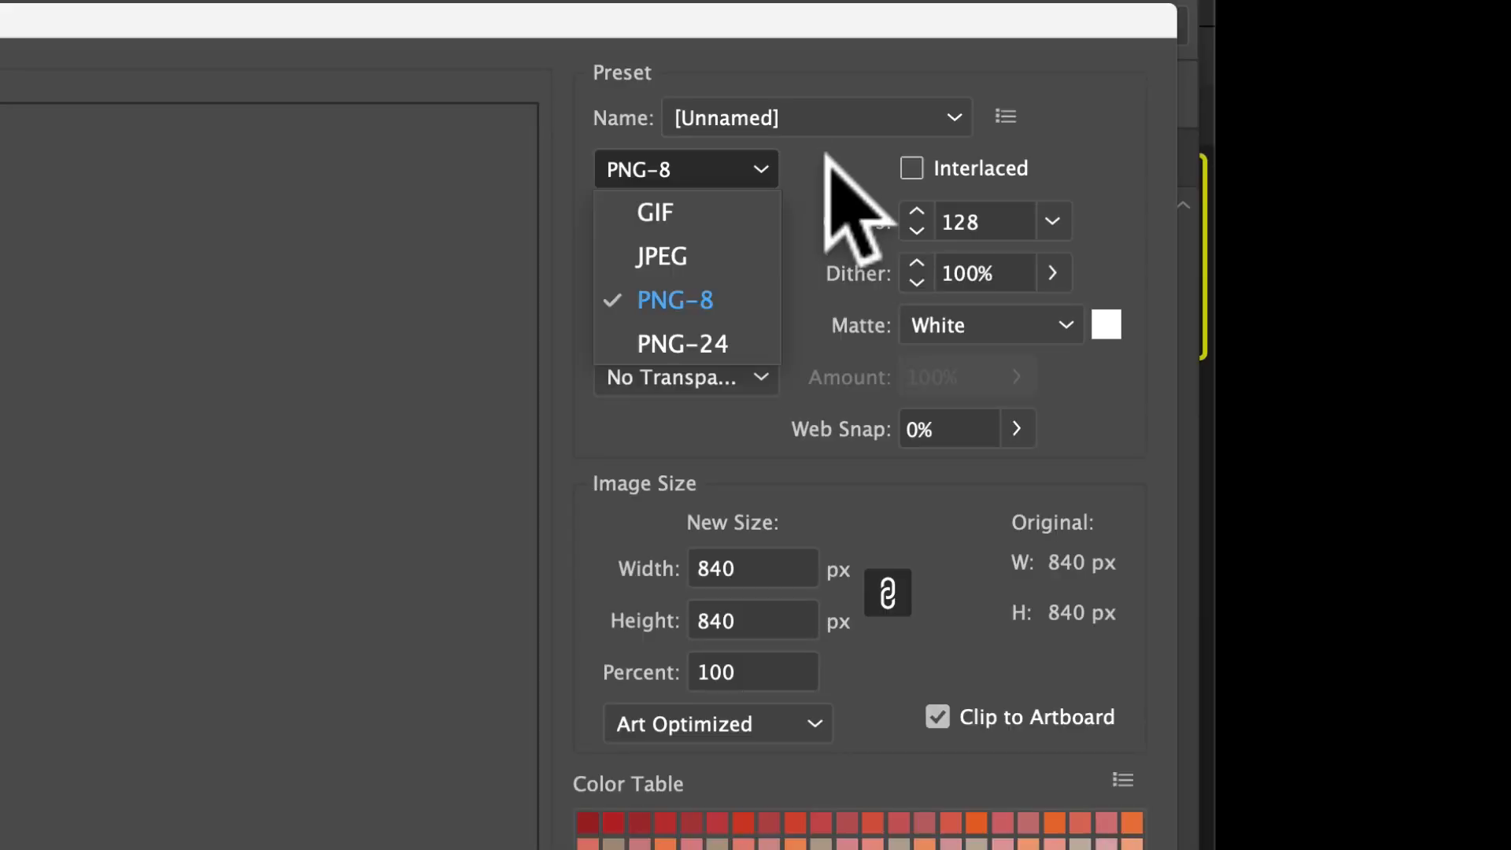
left_click(673, 300)
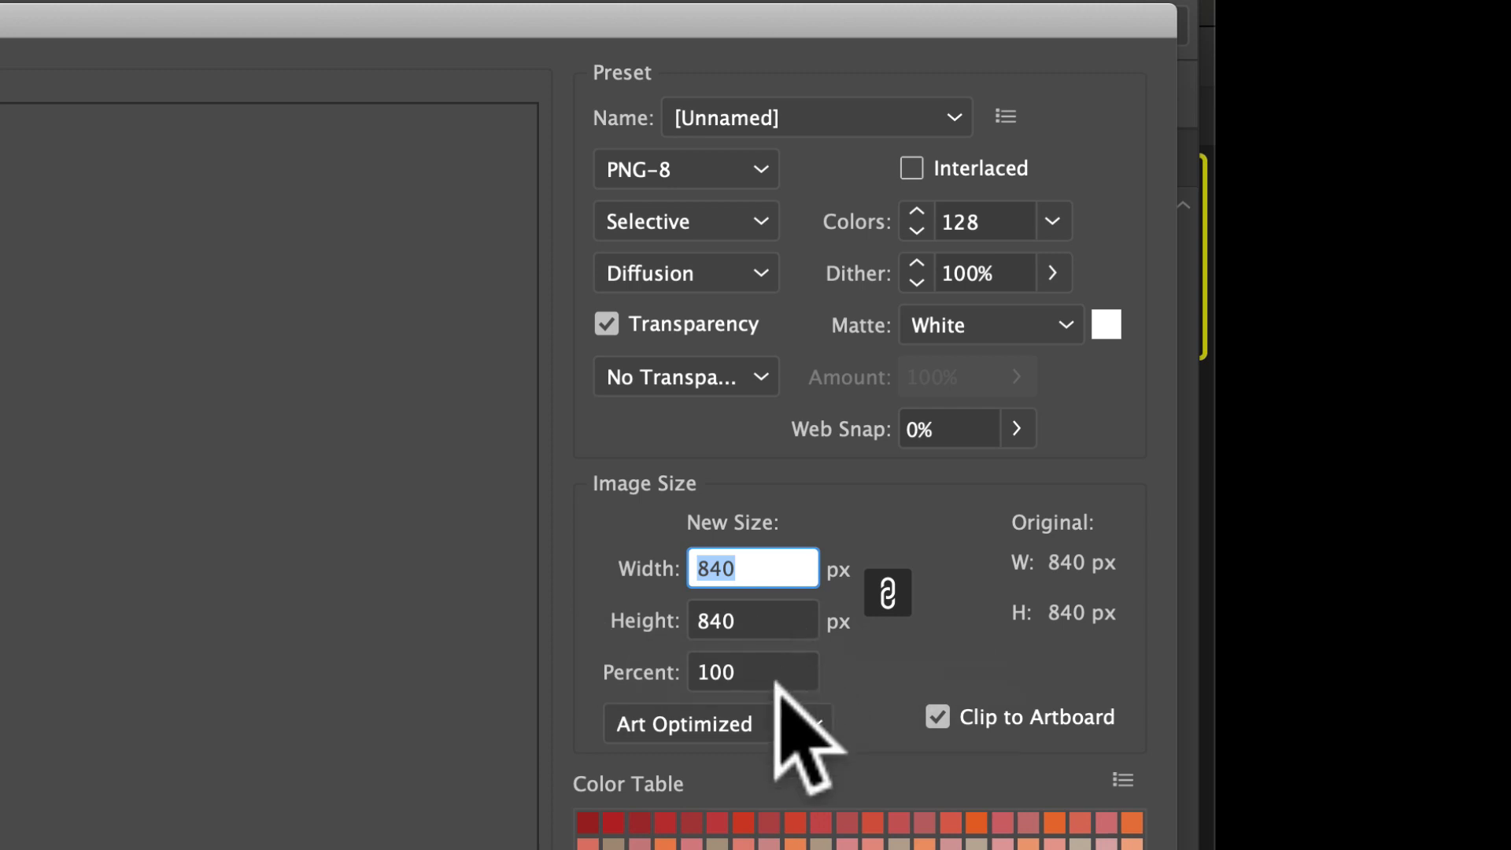
mouse_move(300, 828)
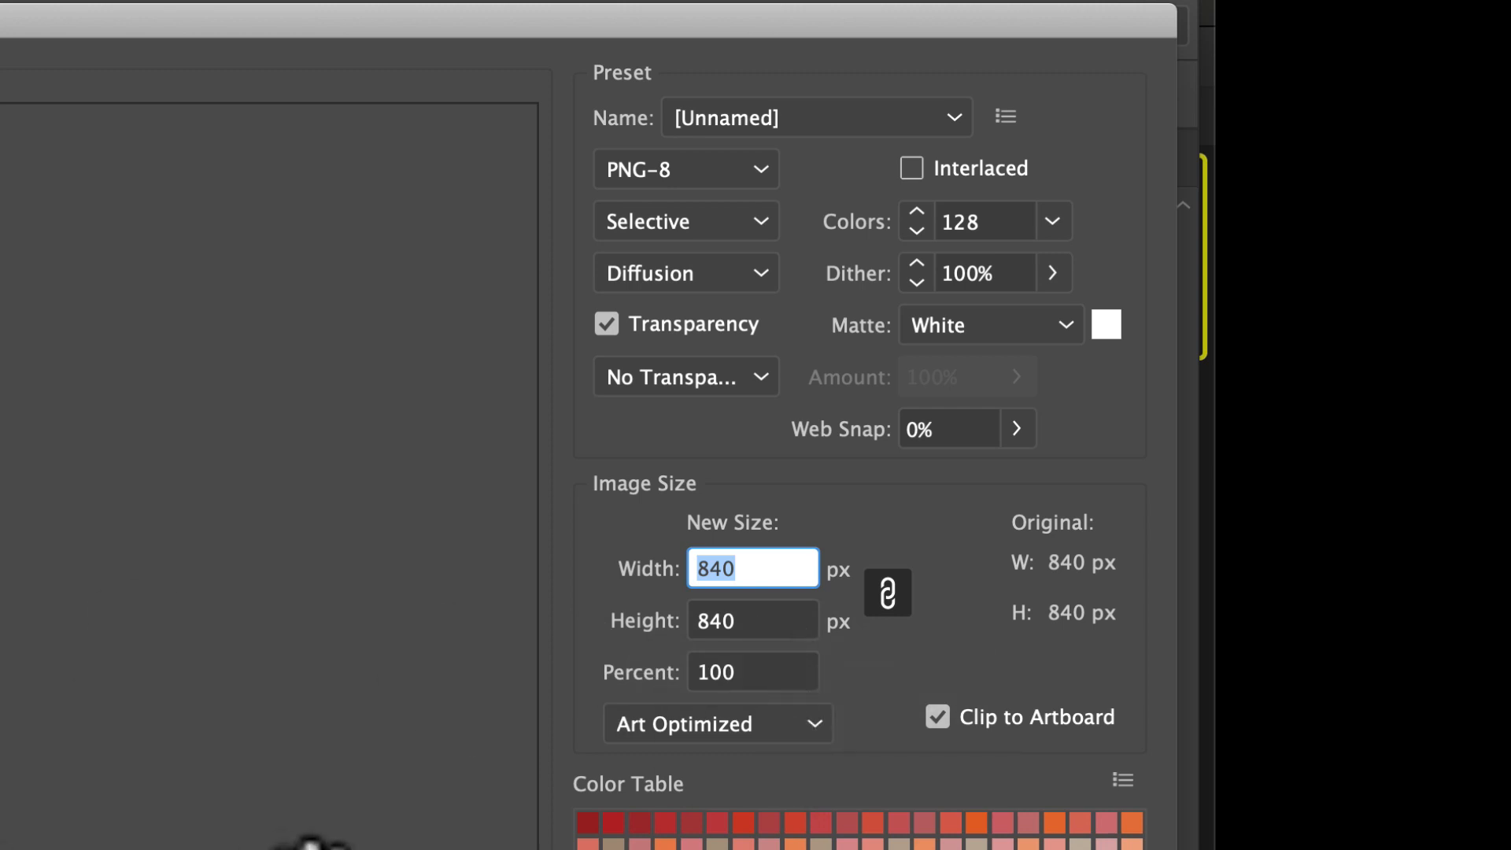
Set the export to 4000 px square with 0% dither and open the save dialog.
type("4000")
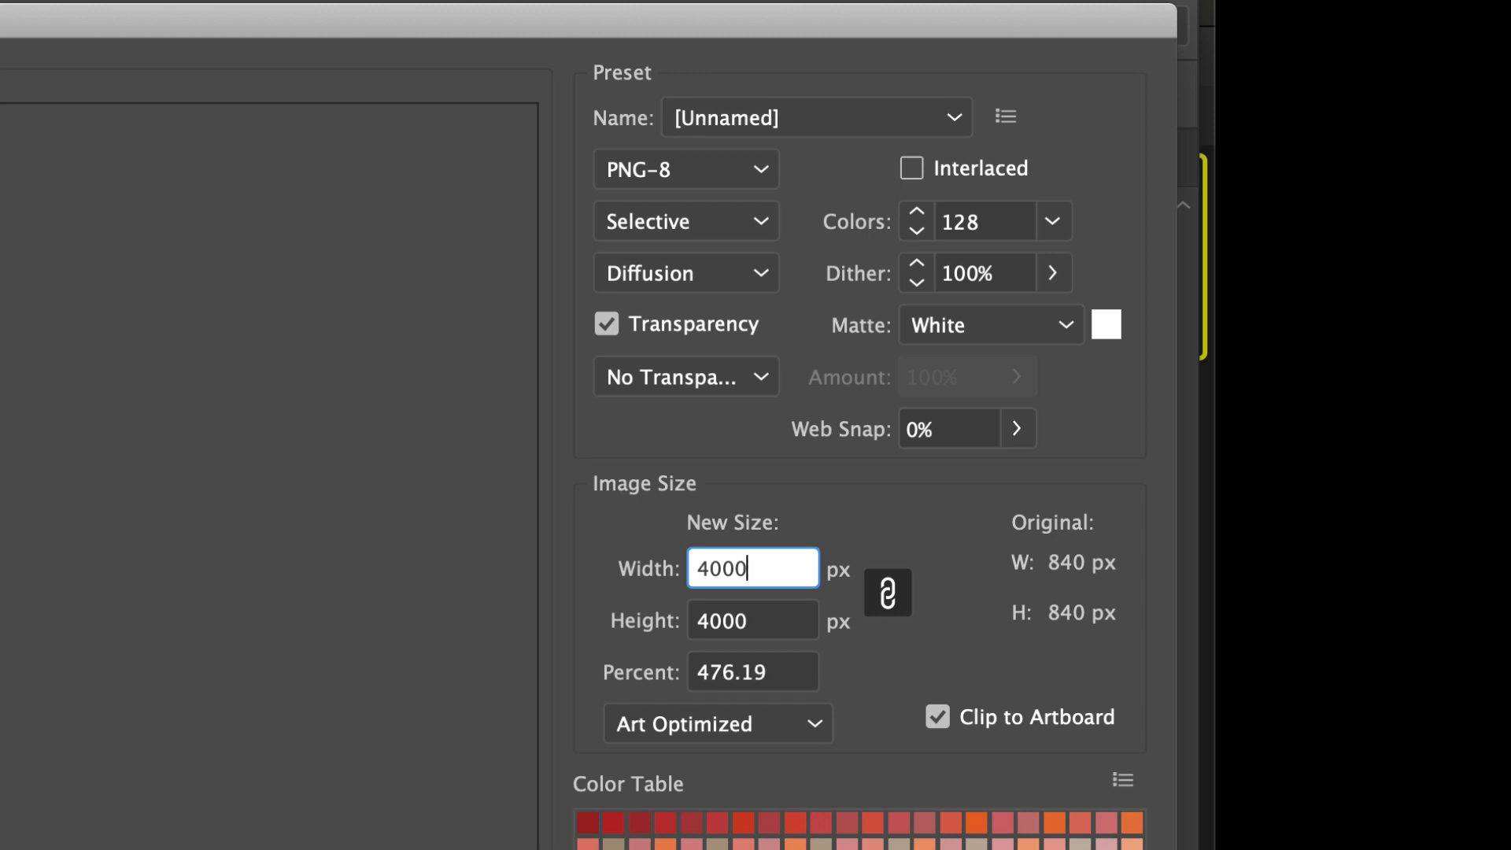
left_click(752, 621)
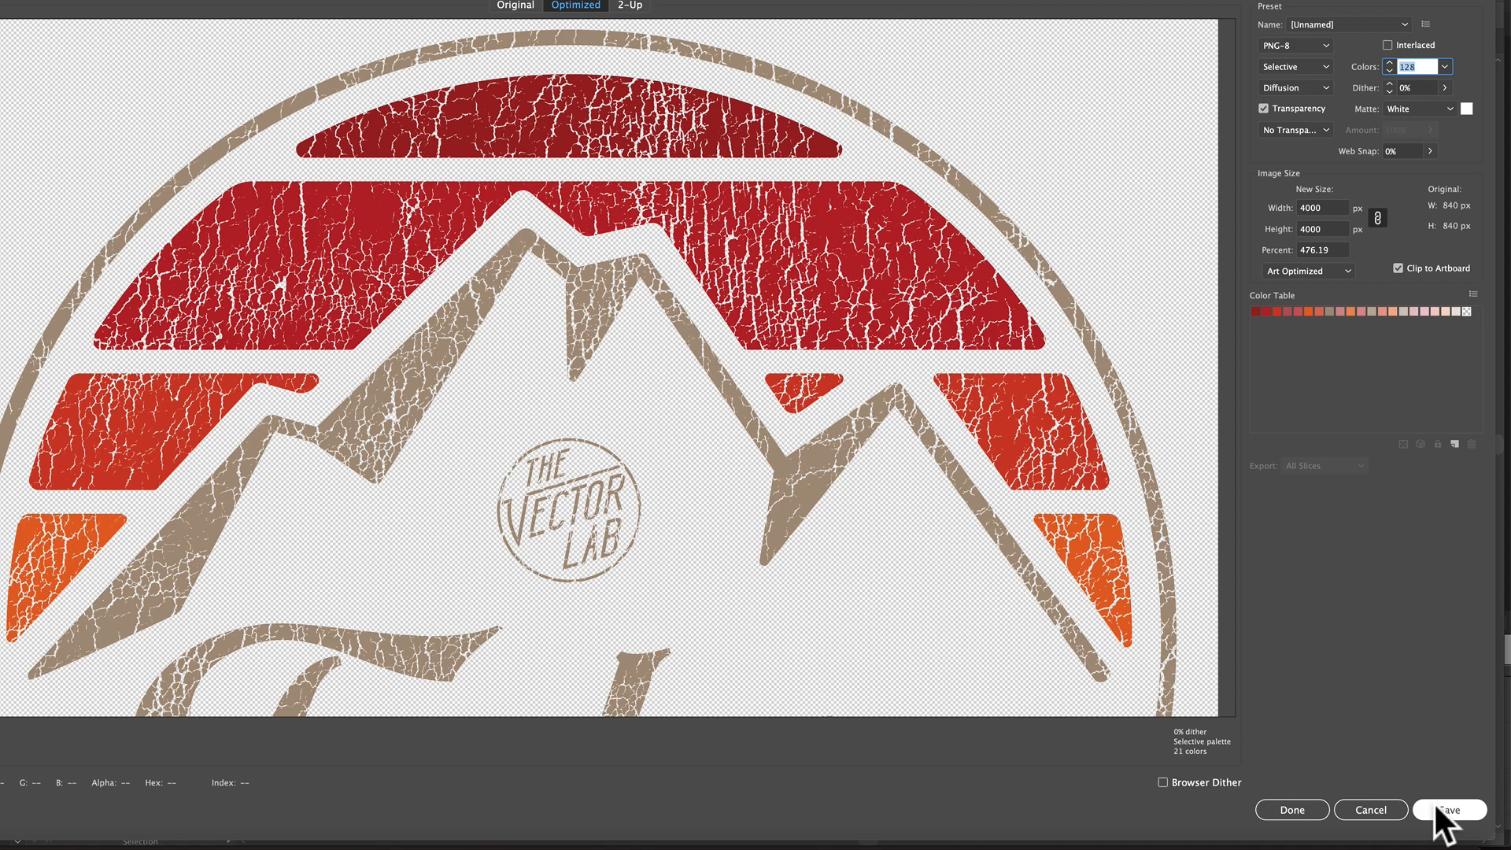
left_click(1450, 810)
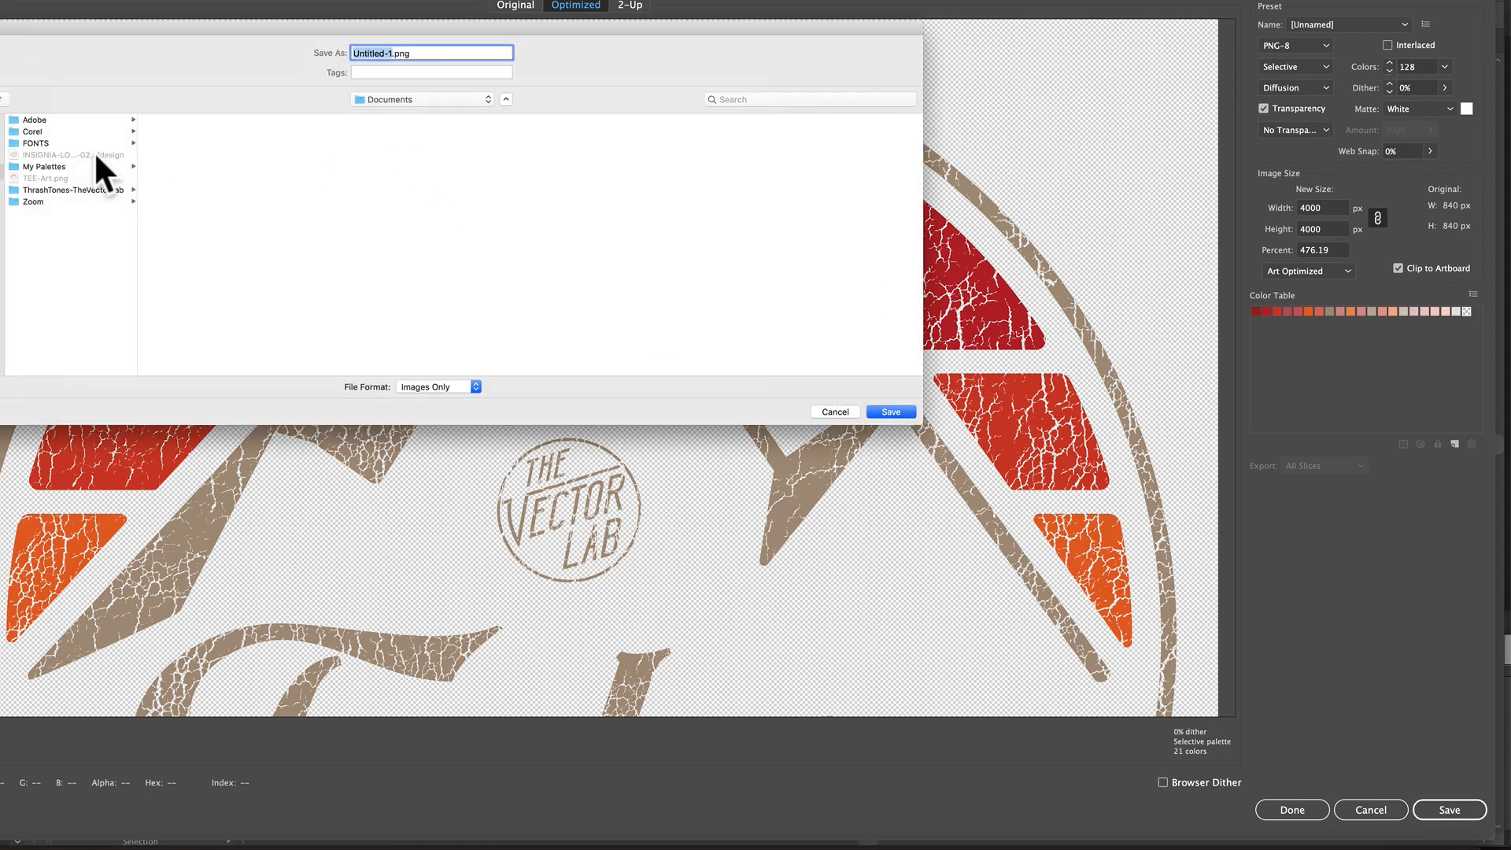